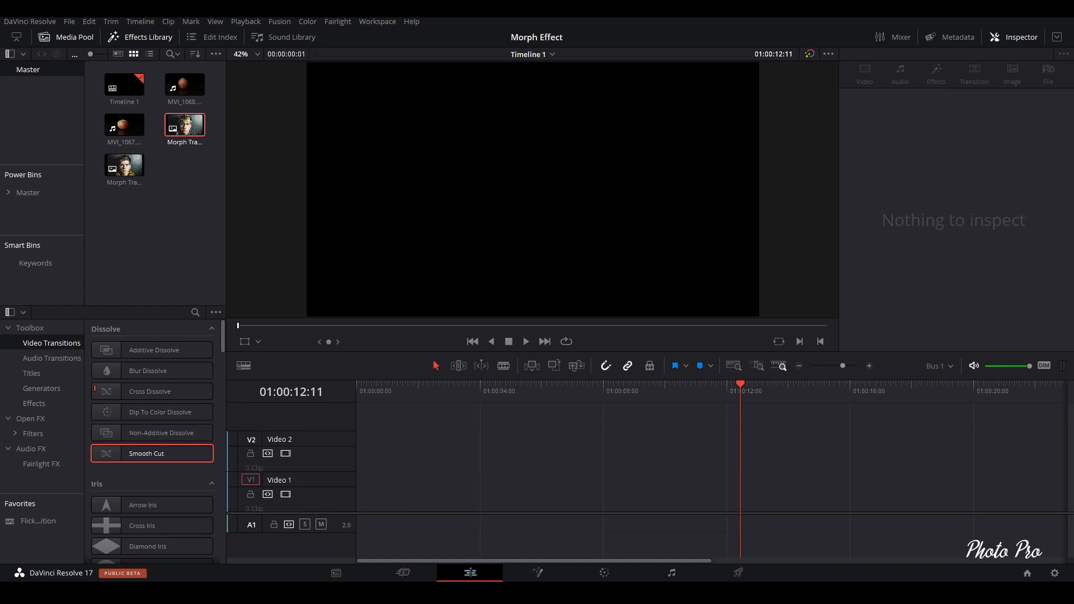
{"action": "mouse_move", "coordinate": [15, 489]}
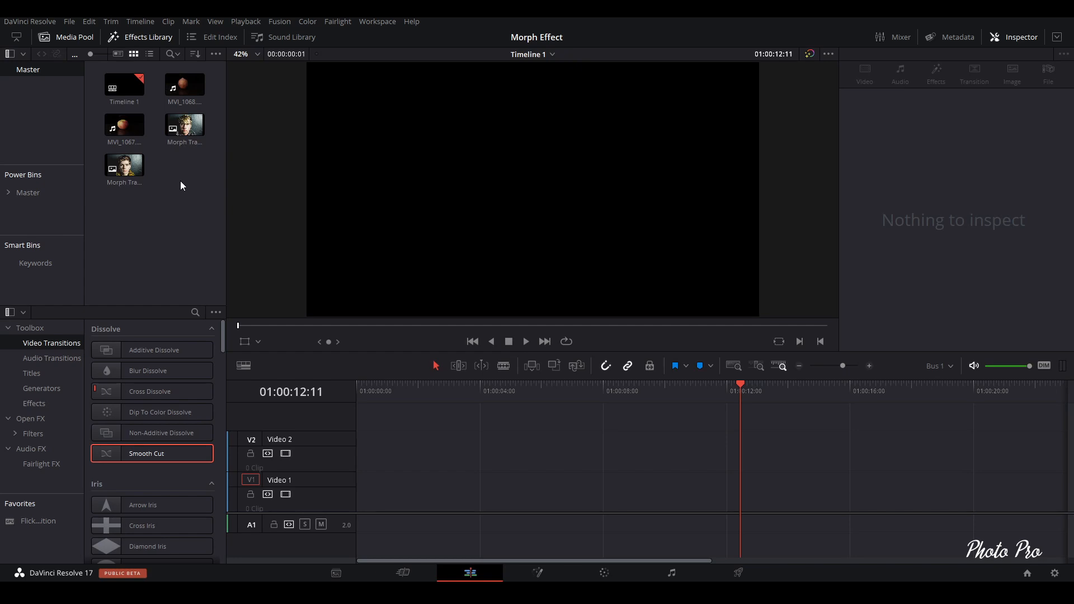
{"action": "mouse_move", "coordinate": [164, 219]}
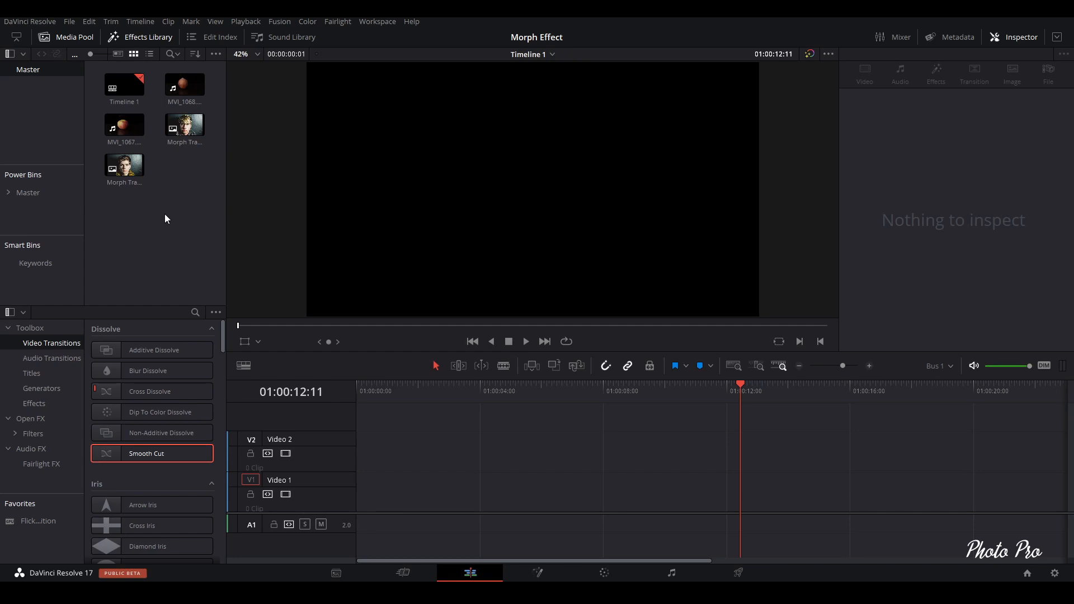
{"action": "mouse_move", "coordinate": [537, 537]}
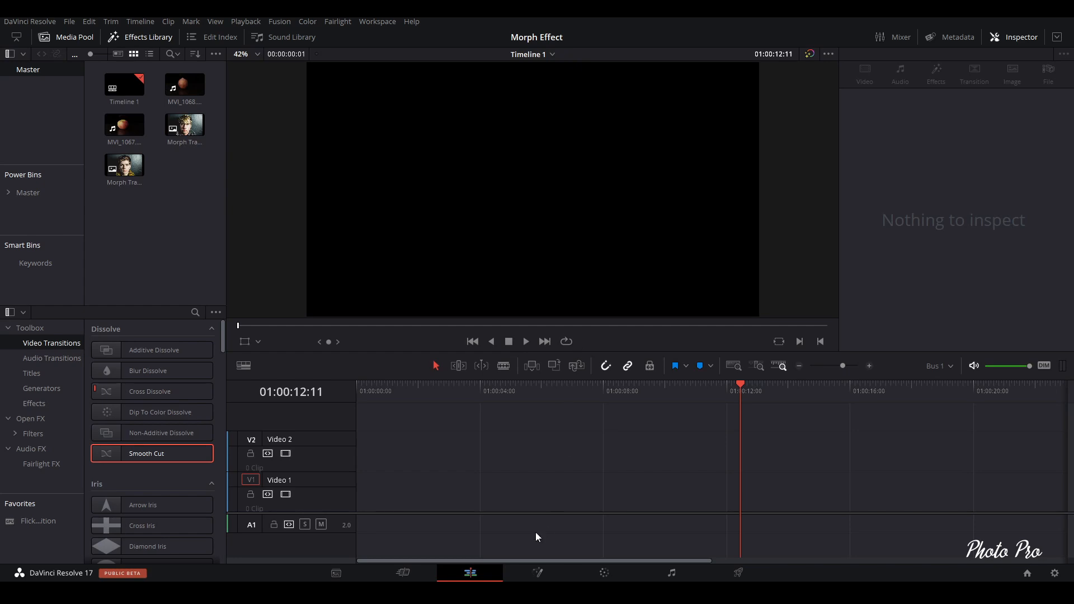
{"action": "mouse_move", "coordinate": [172, 255]}
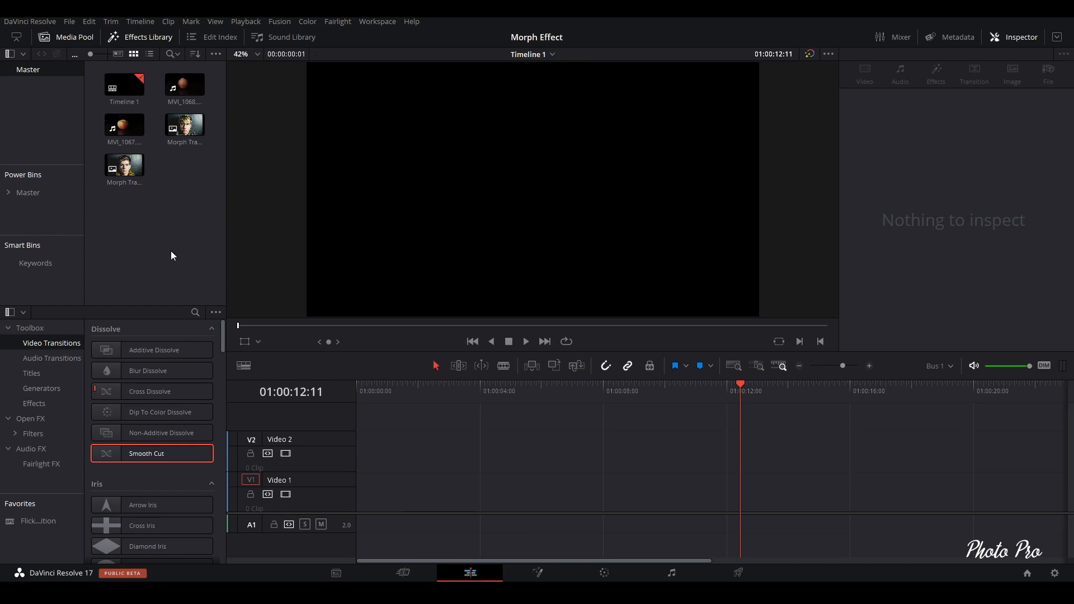
{"action": "mouse_move", "coordinate": [164, 230]}
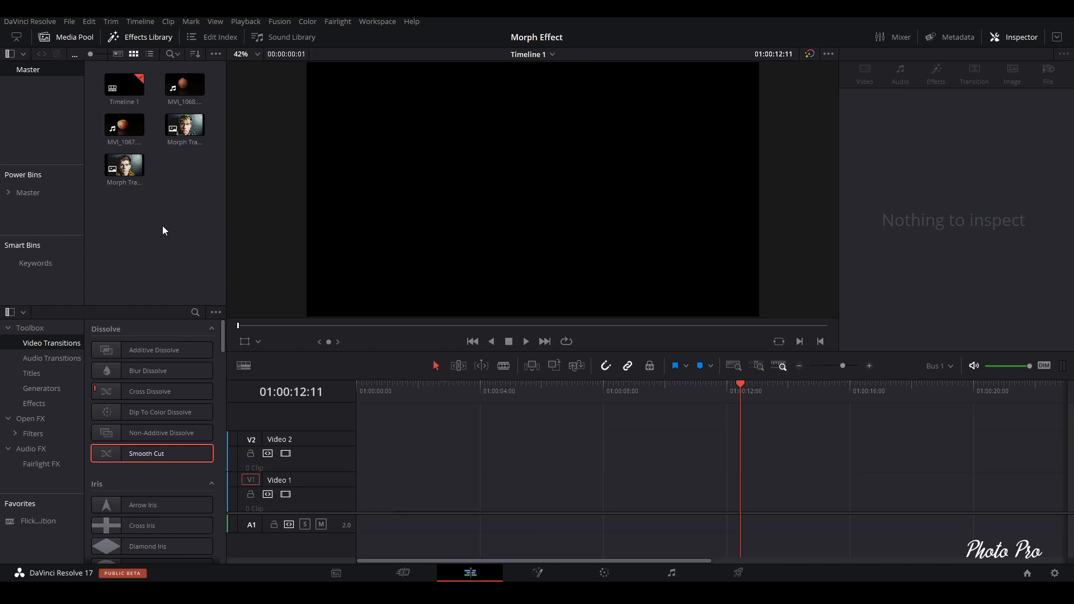
Step: Preview the onion clip MVI_1068 in the source viewer
{"action": "left_click", "coordinate": [124, 125]}
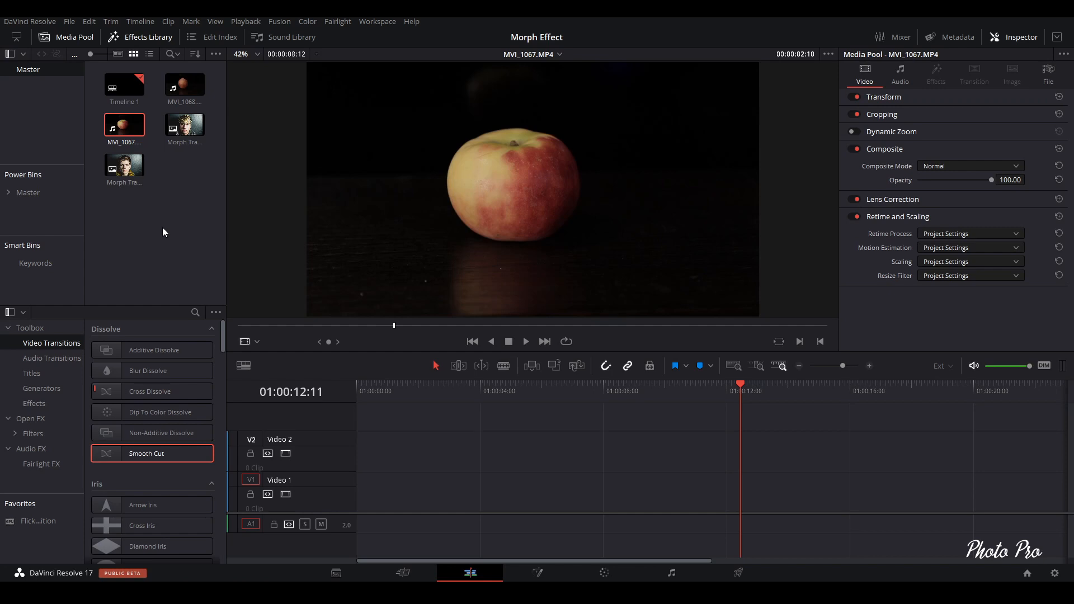
{"action": "mouse_move", "coordinate": [173, 110]}
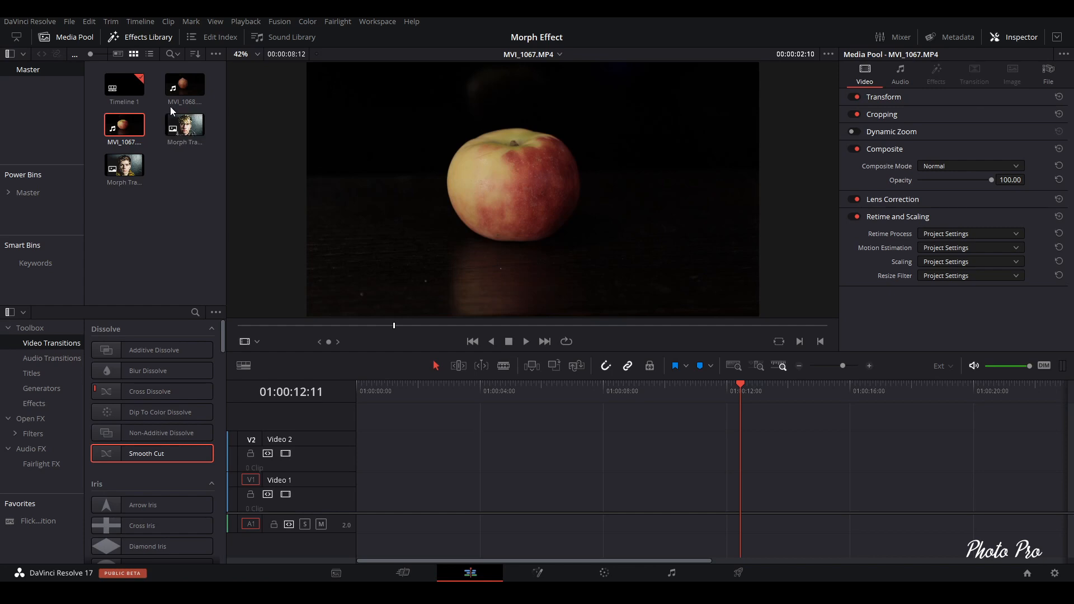
{"action": "left_click", "coordinate": [184, 85]}
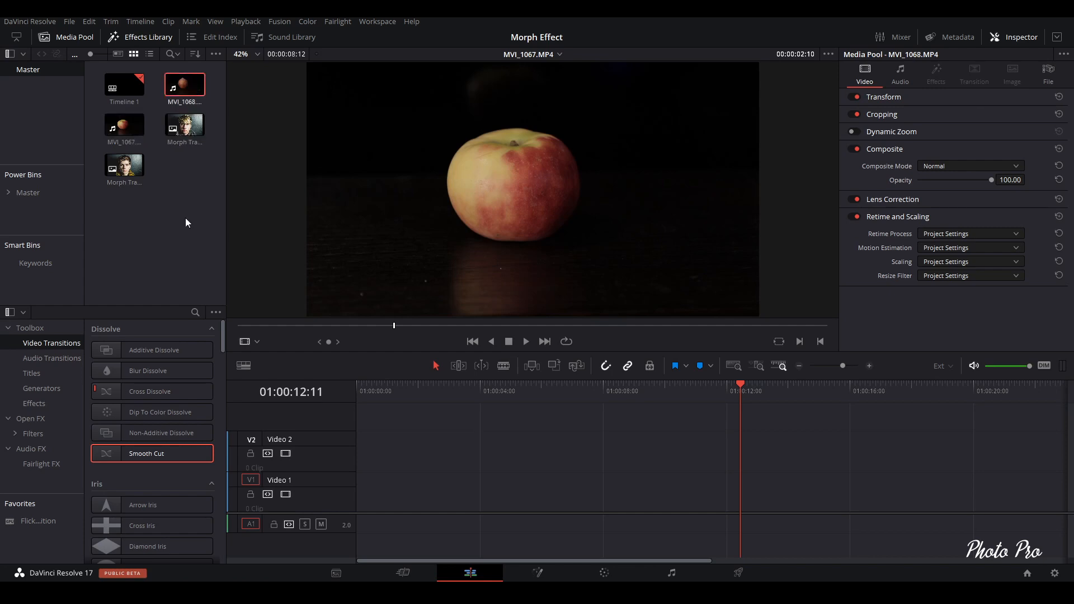
{"action": "mouse_move", "coordinate": [176, 197]}
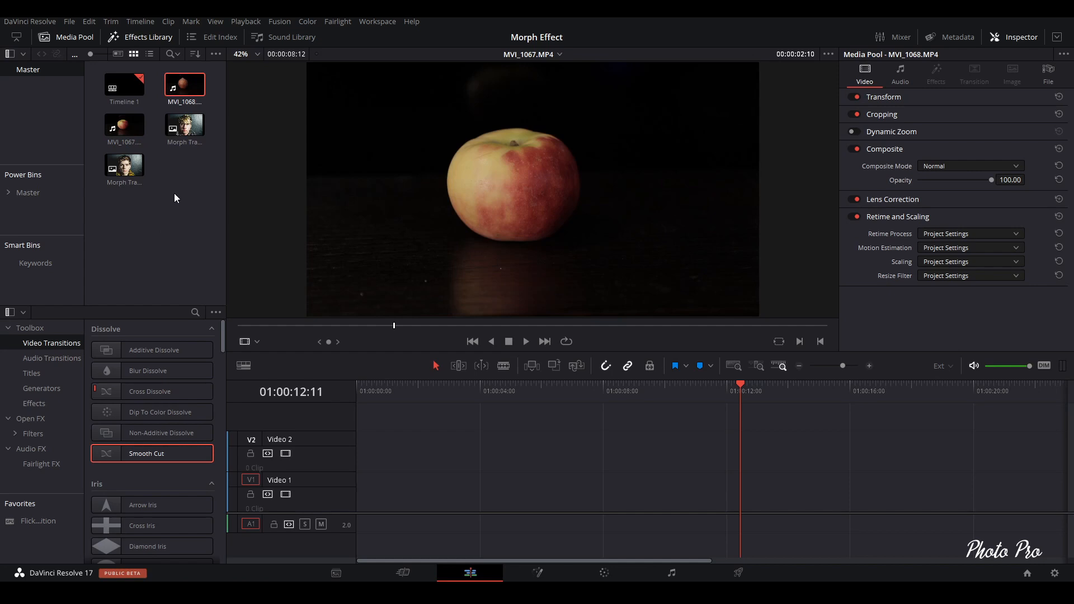
{"action": "mouse_move", "coordinate": [177, 193]}
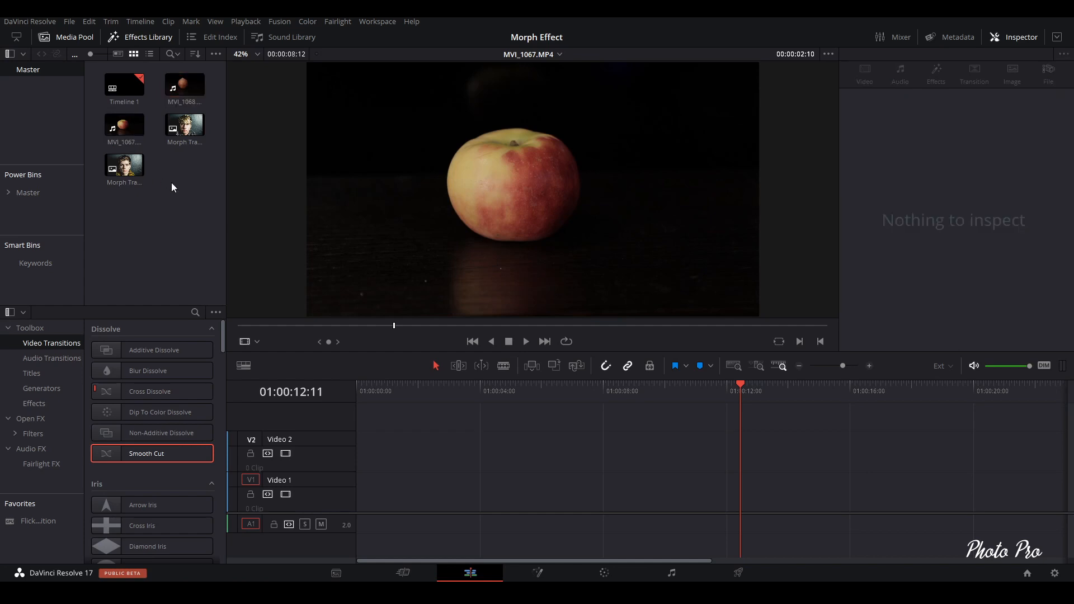
{"action": "mouse_move", "coordinate": [463, 184]}
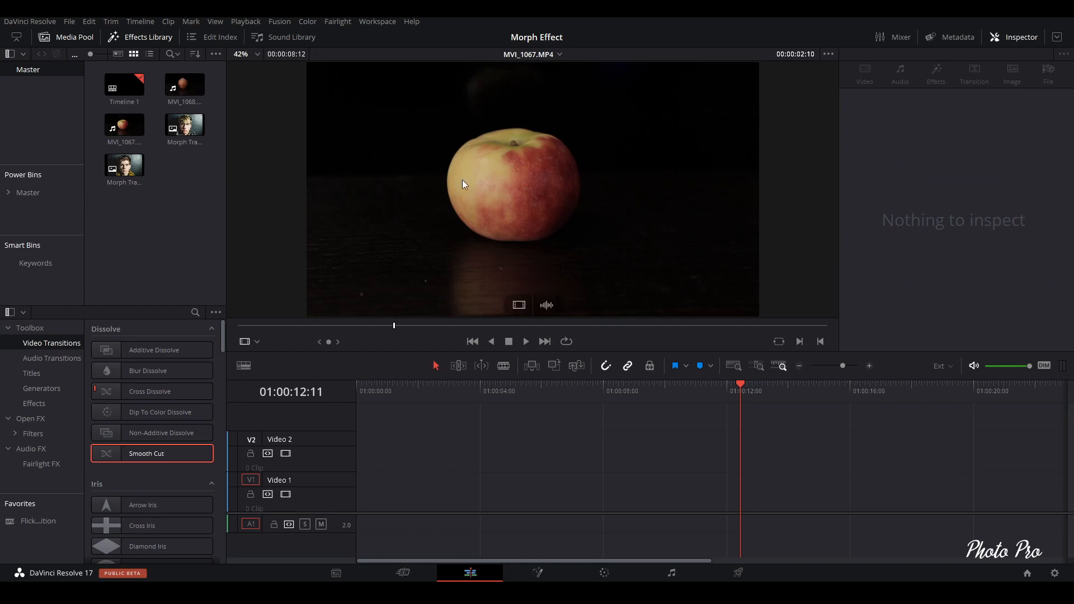
{"action": "left_click", "coordinate": [183, 85]}
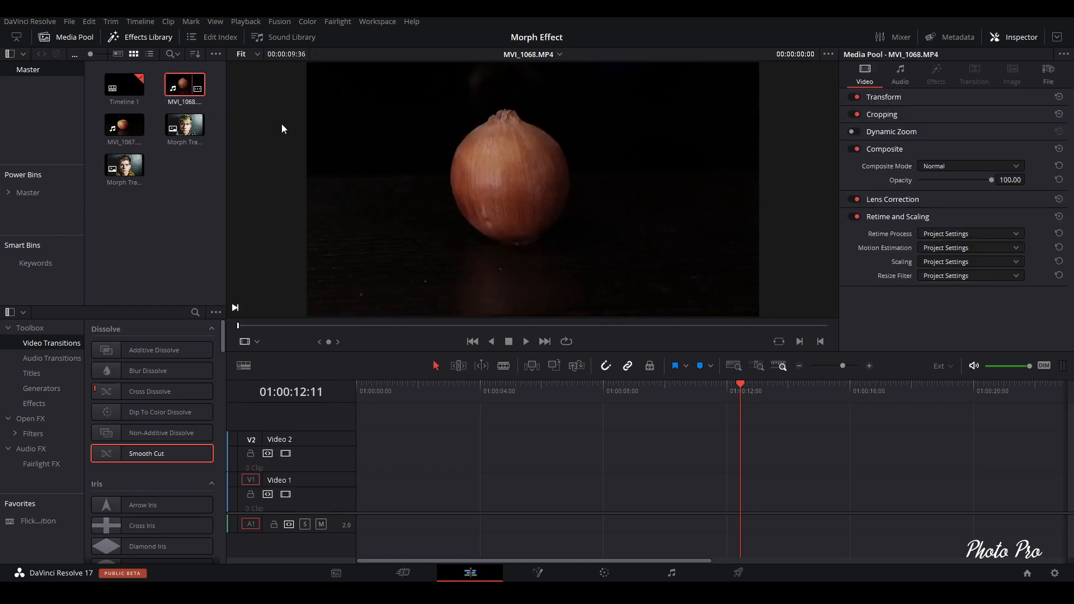
Step: Load the apple clip MVI_1067 back into the viewer and clear the Media Pool selection
{"action": "left_click", "coordinate": [124, 124]}
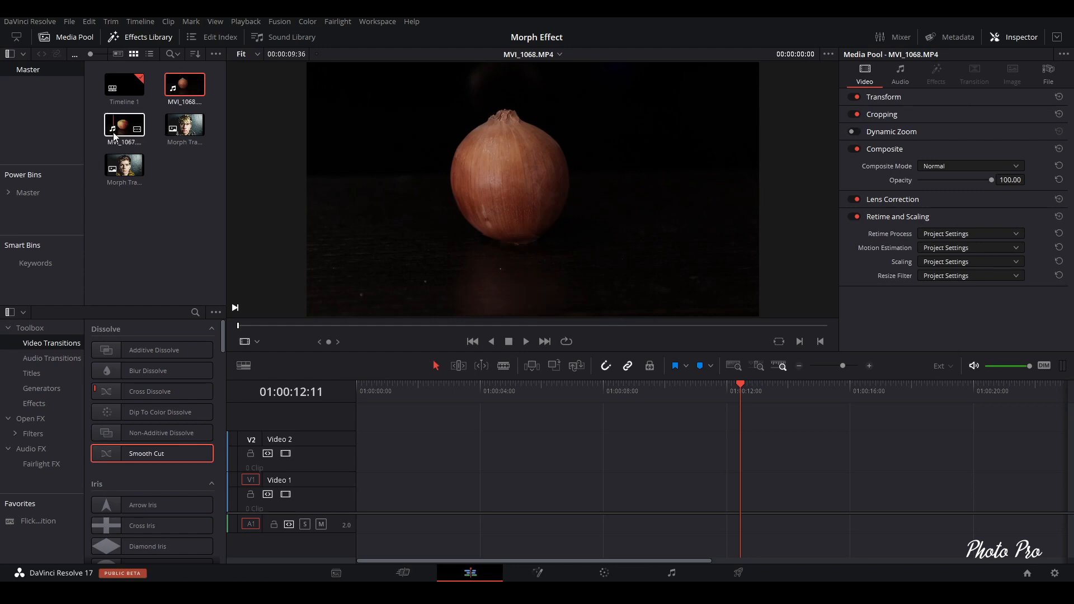
{"action": "left_click", "coordinate": [125, 124]}
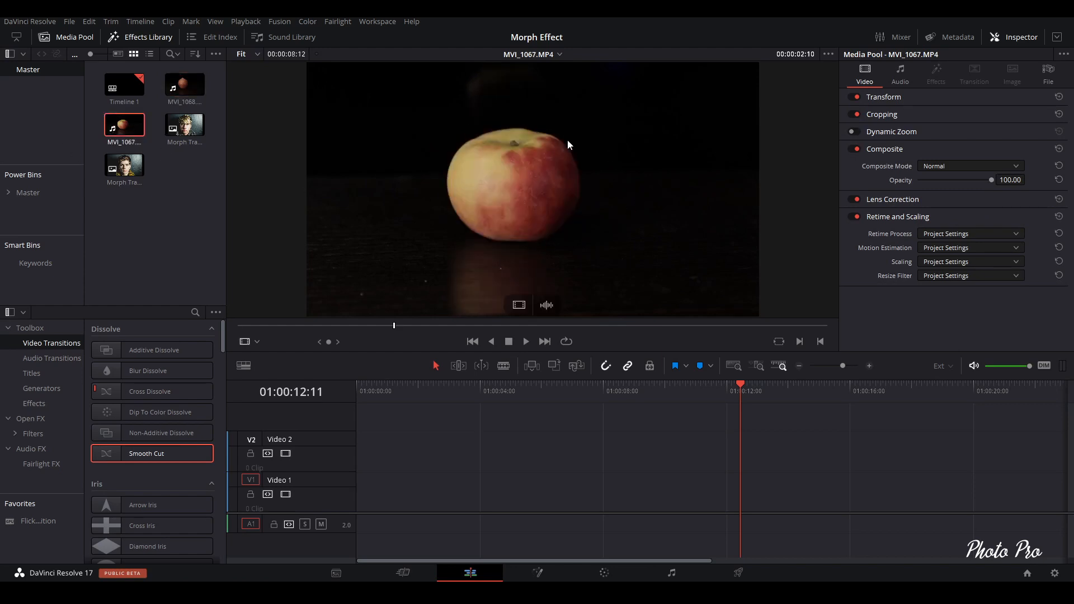
{"action": "mouse_move", "coordinate": [565, 228]}
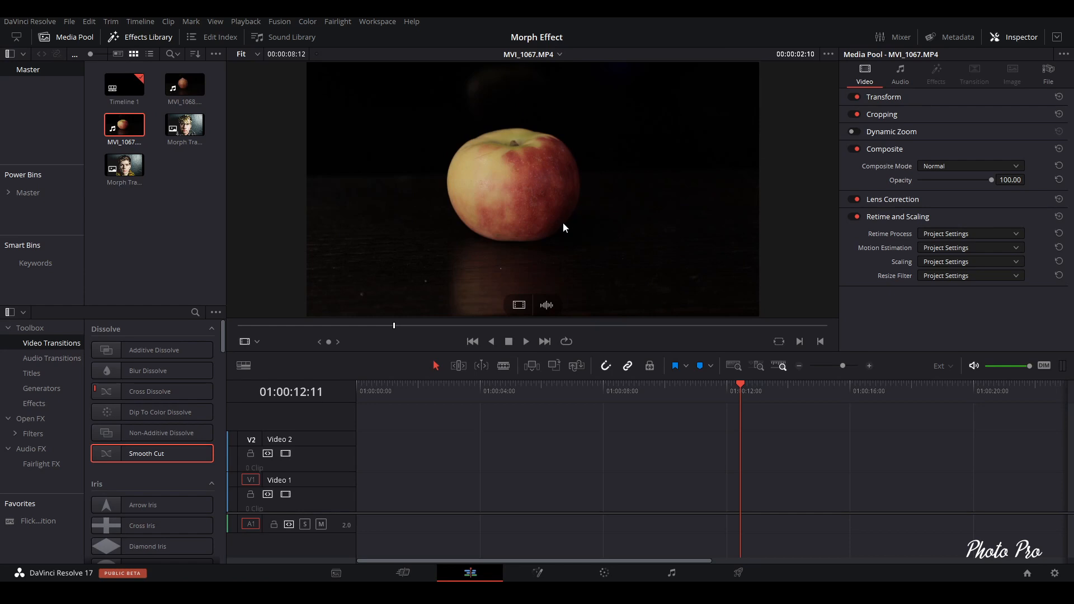
{"action": "mouse_move", "coordinate": [341, 237]}
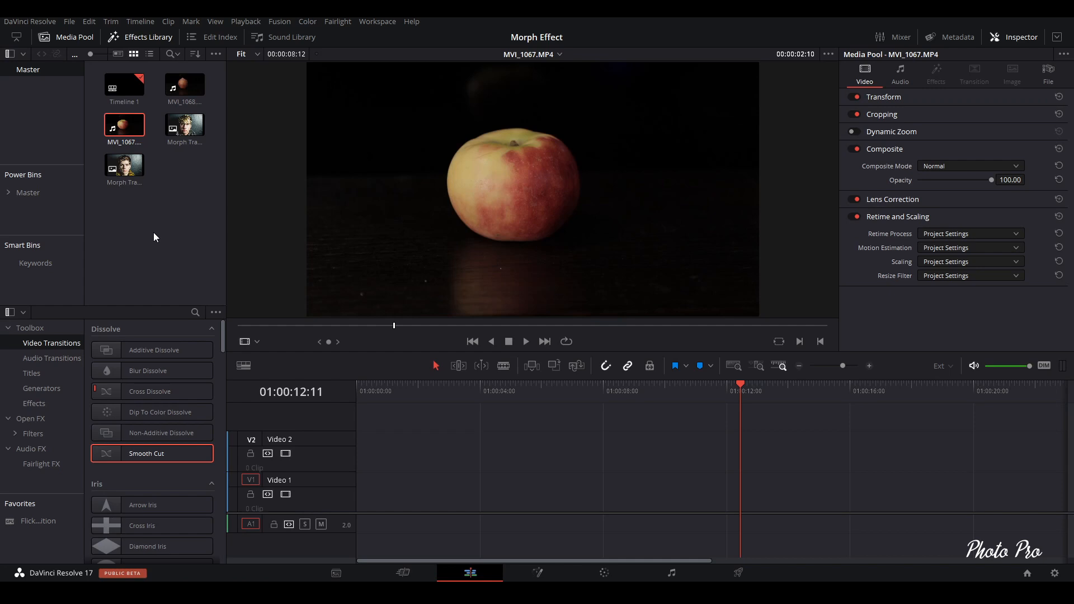
{"action": "mouse_move", "coordinate": [156, 239]}
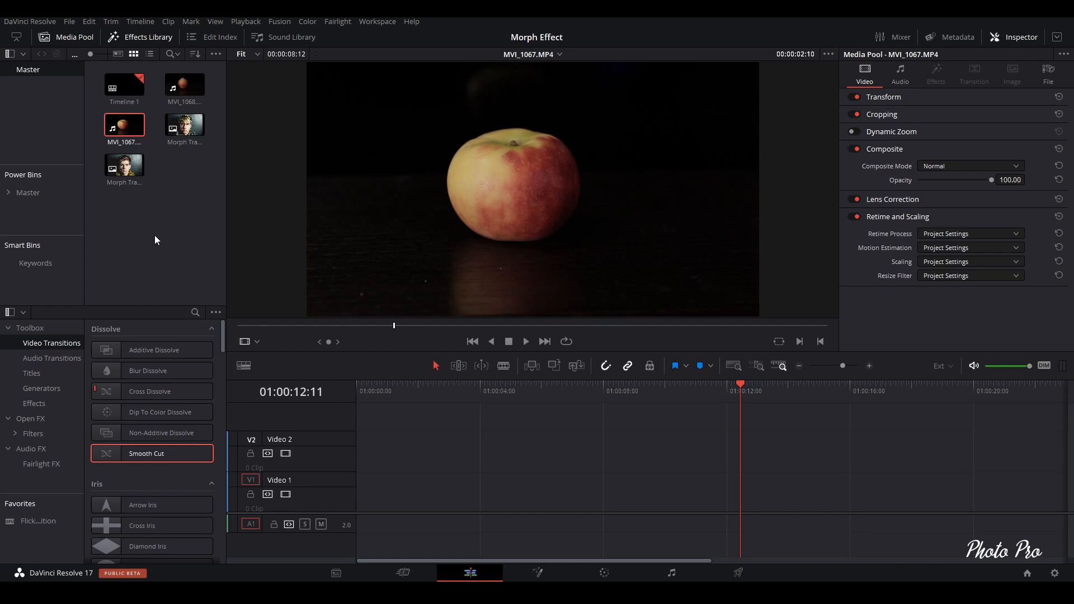
{"action": "mouse_move", "coordinate": [162, 225]}
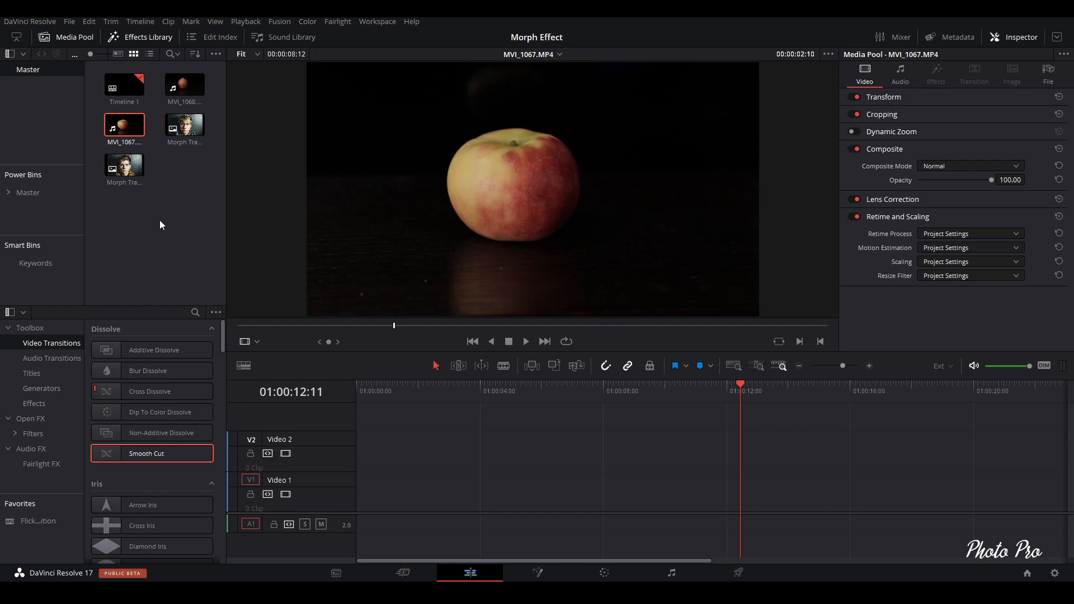
{"action": "left_click", "coordinate": [185, 124]}
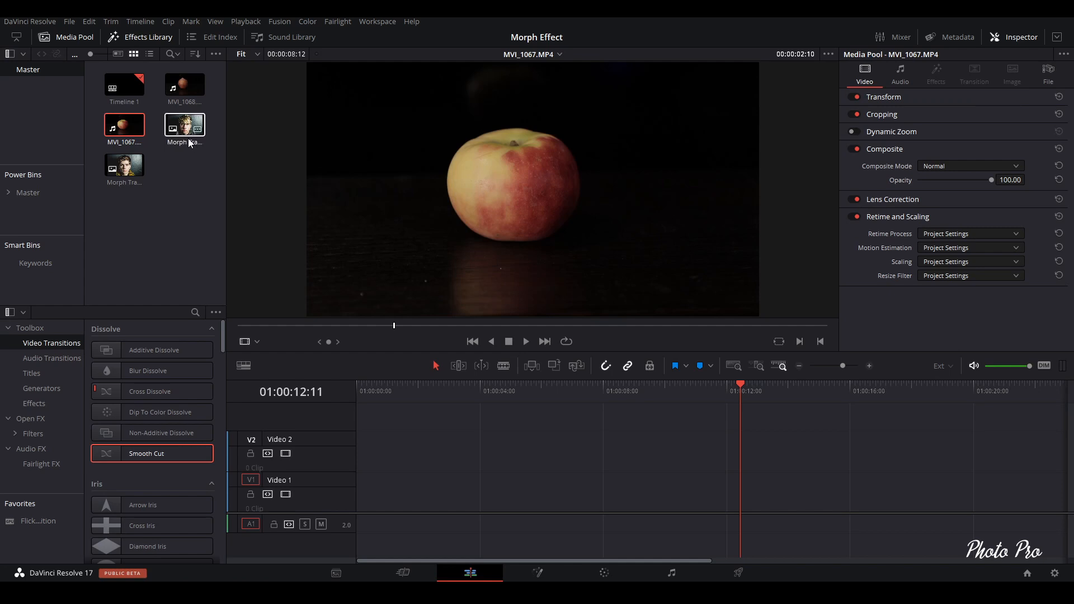
{"action": "left_click", "coordinate": [180, 203]}
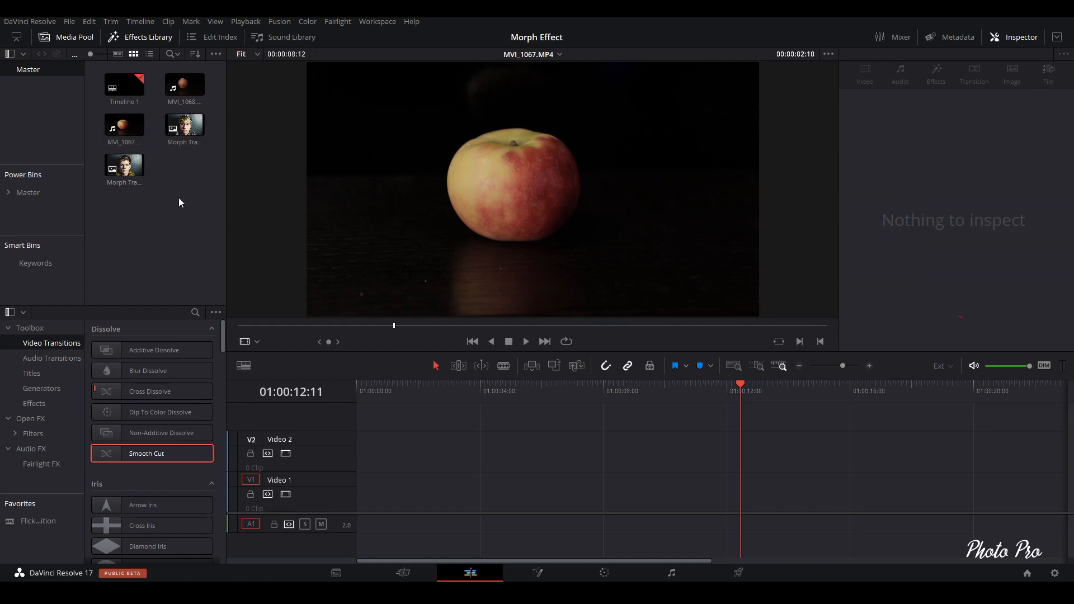
Step: Place a face photo from the Media Pool onto the Video 1 track
{"action": "left_click_drag", "start_coordinate": [183, 124], "coordinate": [381, 483]}
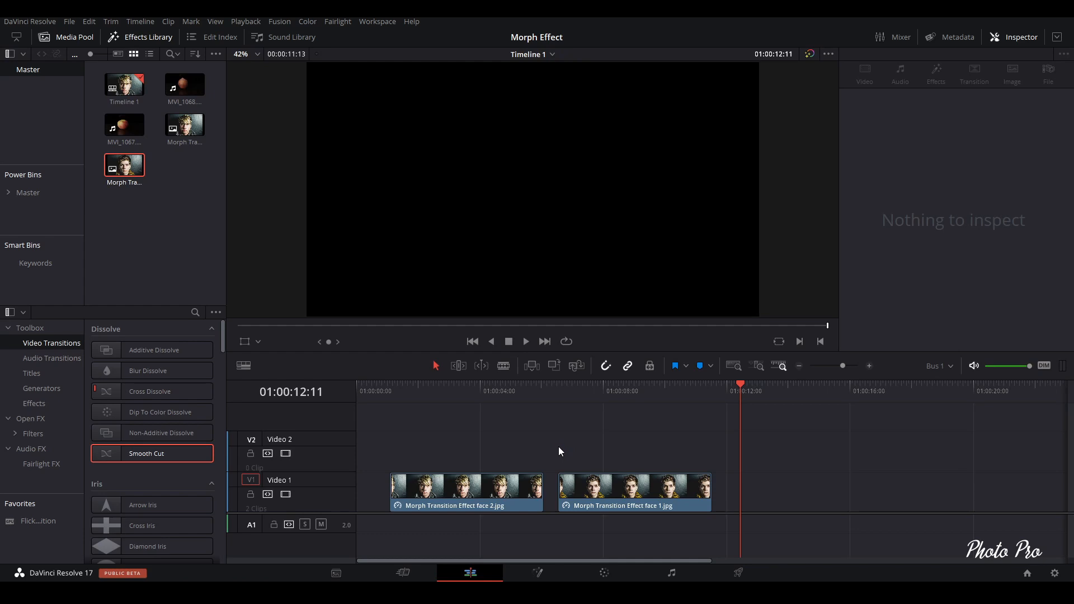
{"action": "mouse_move", "coordinate": [591, 462]}
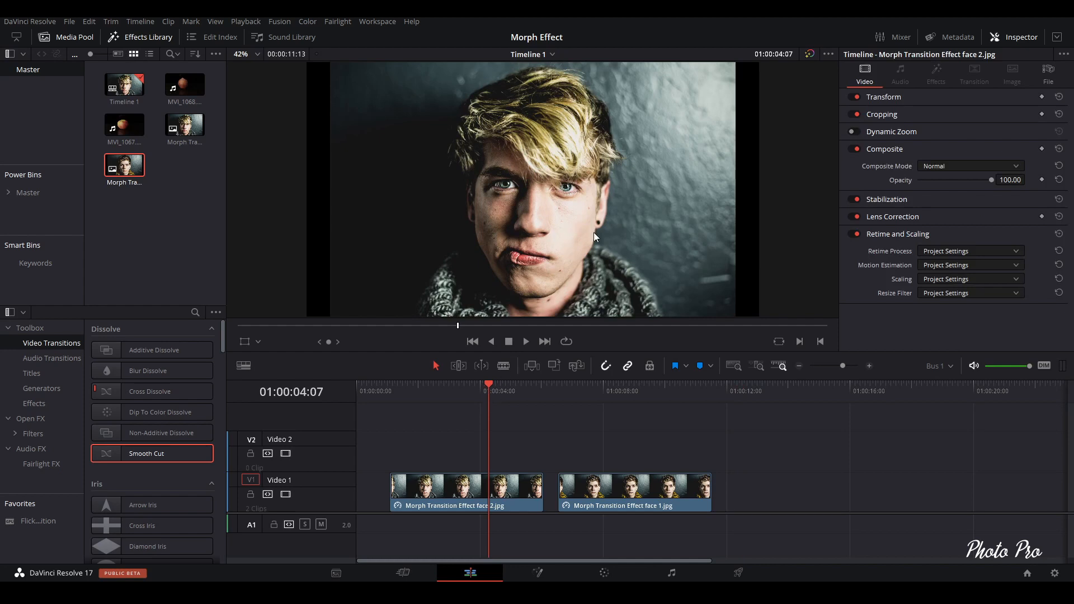
{"action": "mouse_move", "coordinate": [506, 296]}
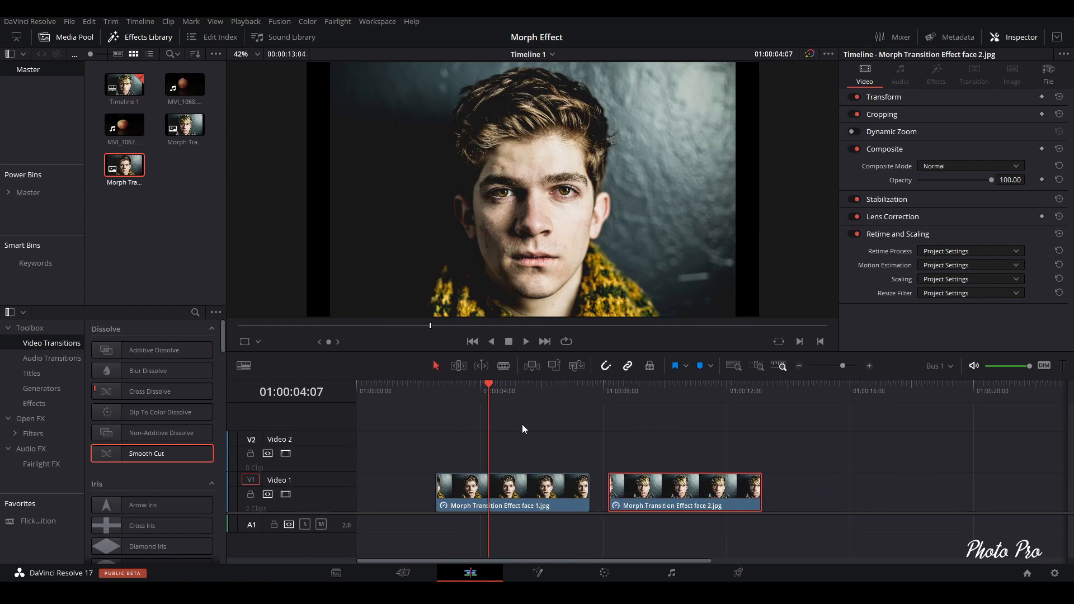
{"action": "mouse_move", "coordinate": [551, 423]}
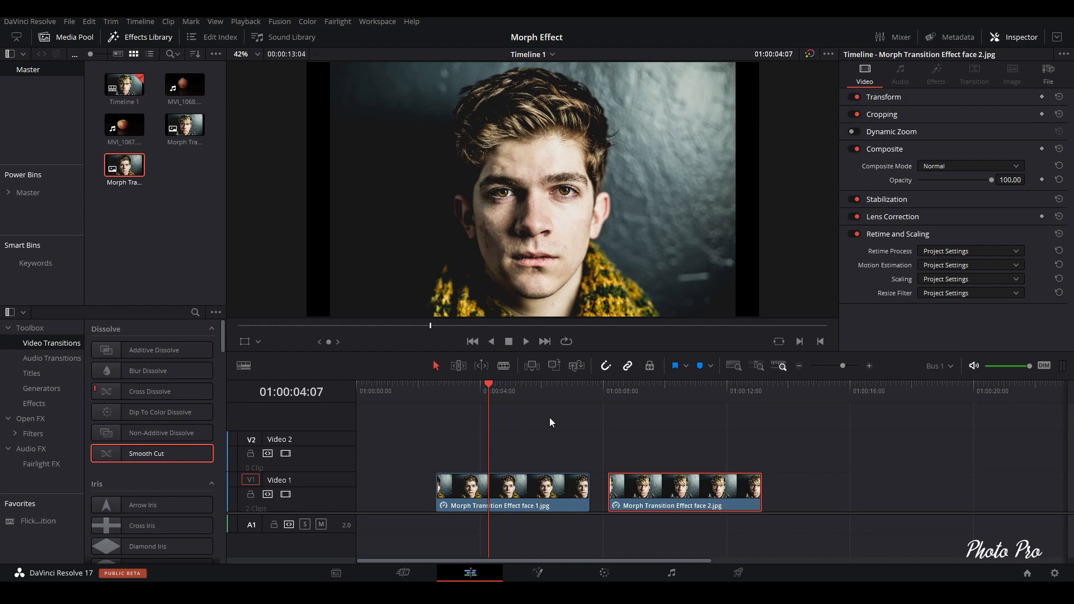
{"action": "mouse_move", "coordinate": [534, 125]}
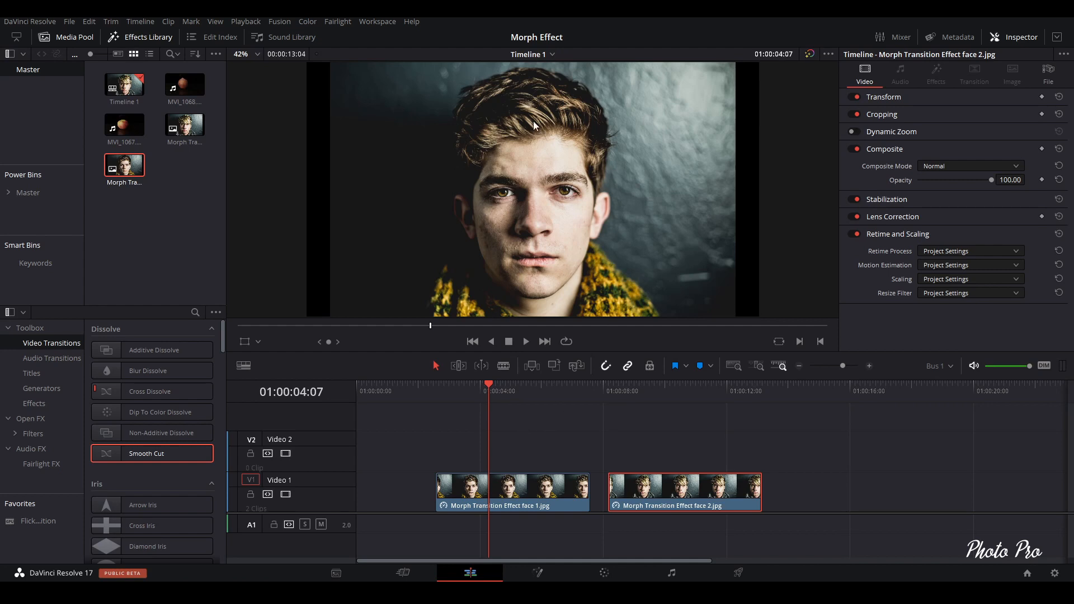
Step: Move the face 2 photo up onto Video 2 directly above face 1
{"action": "left_click_drag", "start_coordinate": [683, 492], "coordinate": [688, 451]}
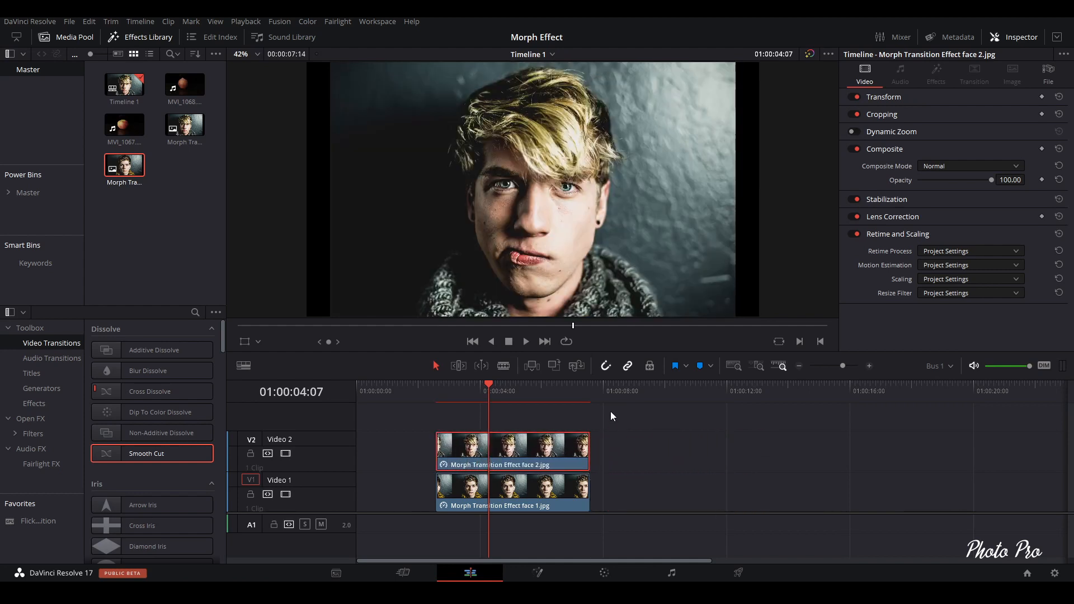
{"action": "mouse_move", "coordinate": [508, 404]}
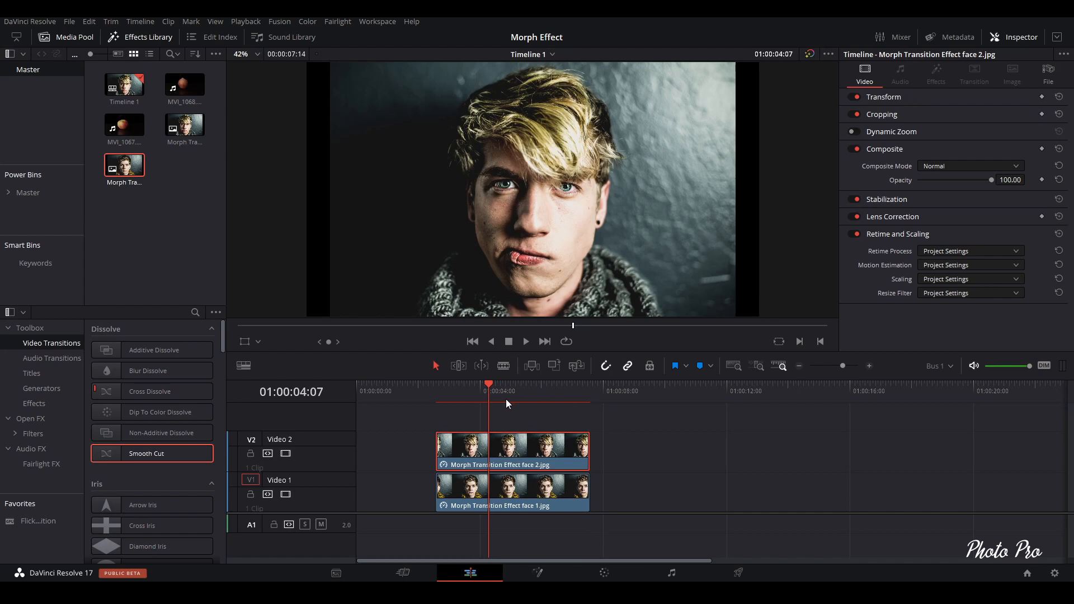
{"action": "mouse_move", "coordinate": [528, 459]}
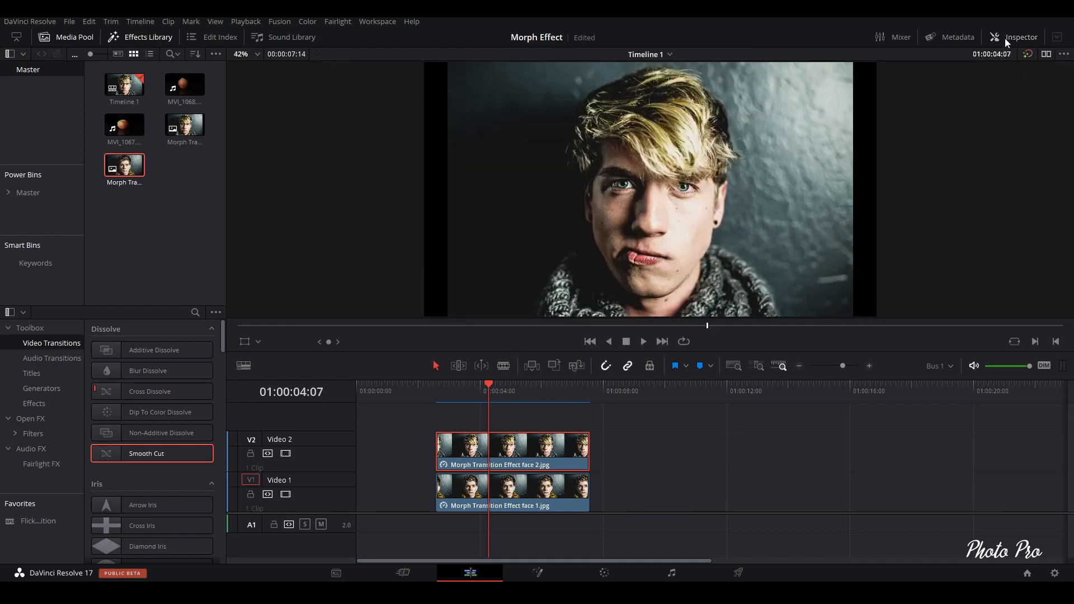
Step: Sweep face 2's Composite Opacity back and forth in the Inspector, settling it around 72
{"action": "left_click", "coordinate": [1020, 37]}
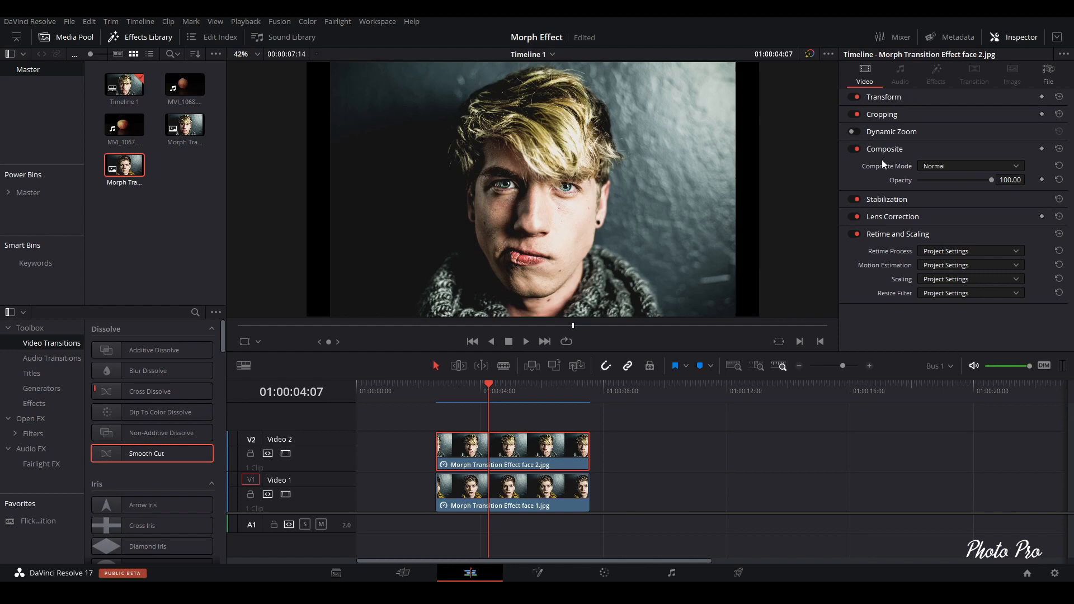
{"action": "mouse_move", "coordinate": [992, 186]}
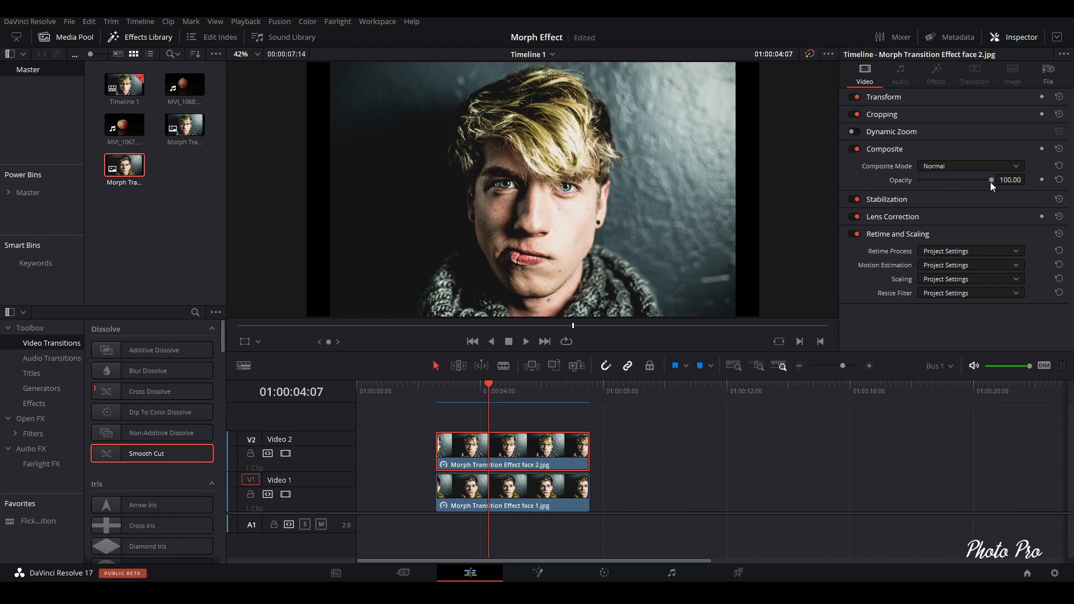
{"action": "left_click_drag", "start_coordinate": [991, 179], "coordinate": [954, 179]}
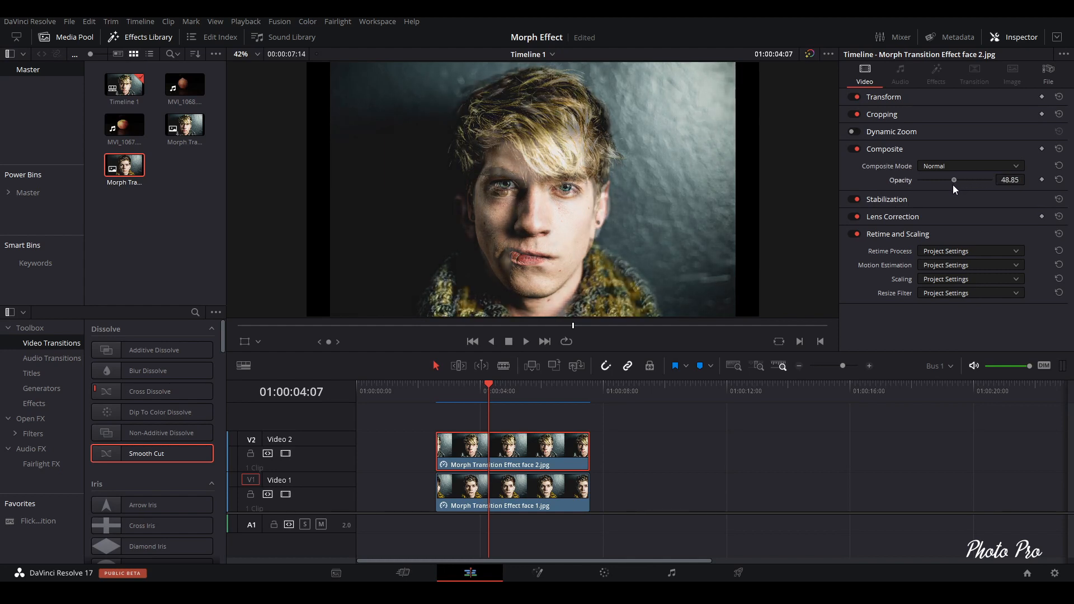
{"action": "left_click_drag", "start_coordinate": [952, 179], "coordinate": [926, 179]}
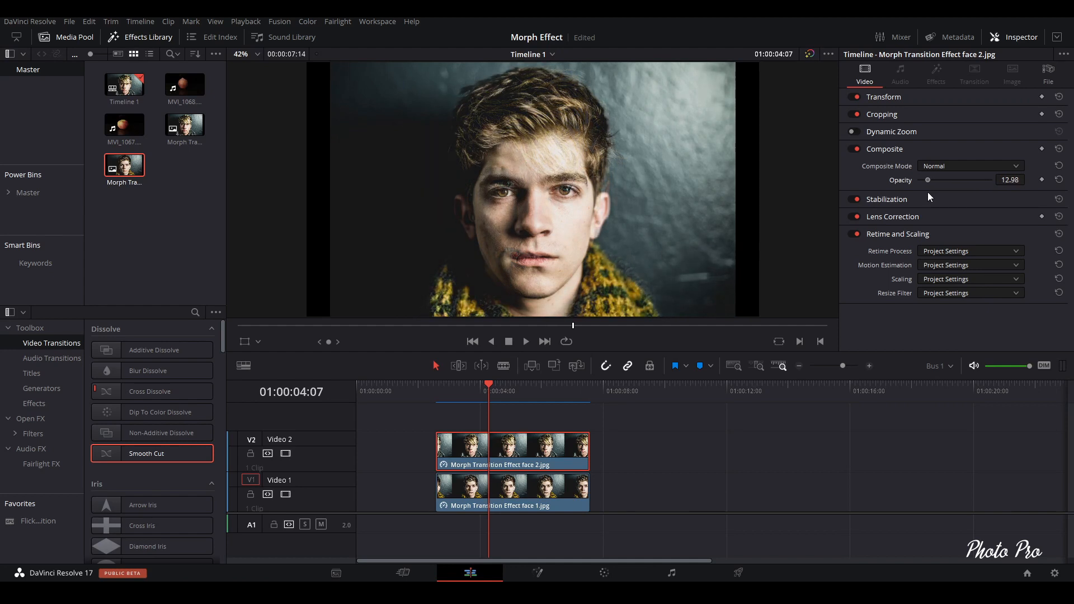
{"action": "left_click_drag", "start_coordinate": [927, 179], "coordinate": [949, 179]}
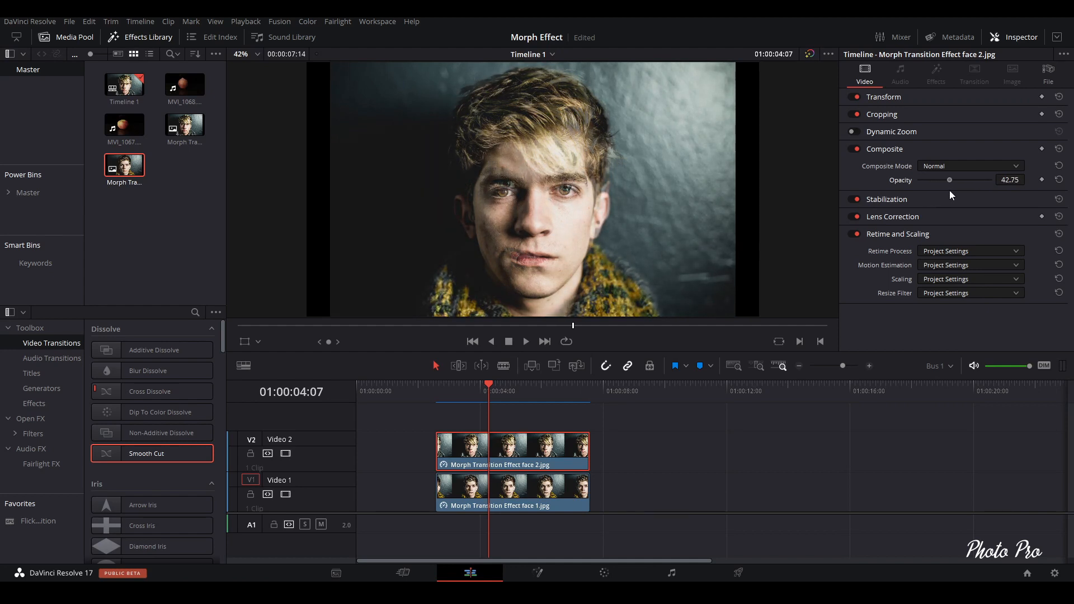
{"action": "left_click_drag", "start_coordinate": [948, 179], "coordinate": [924, 179]}
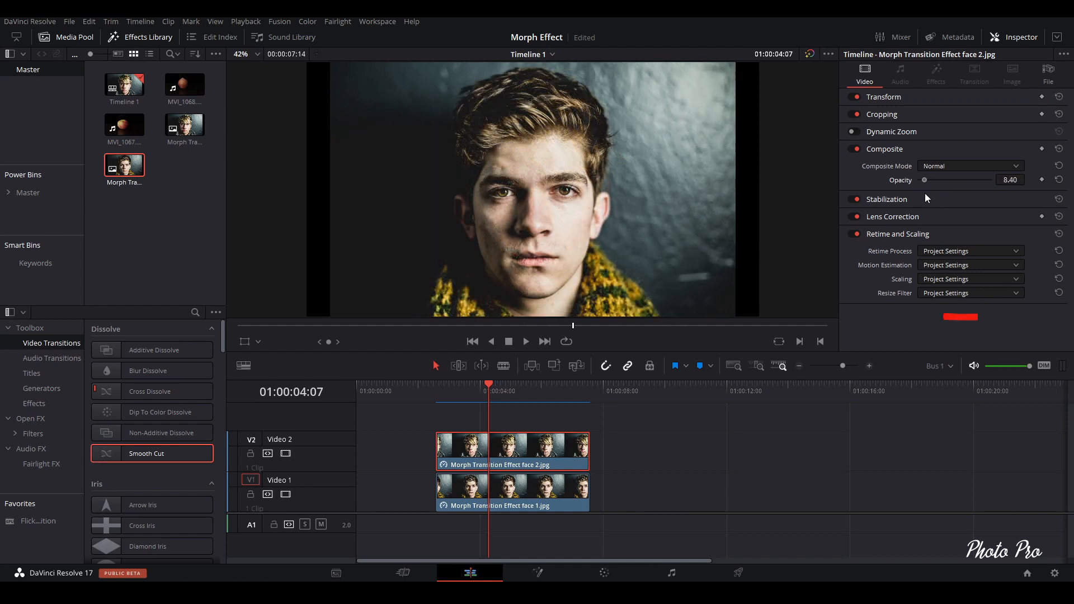
{"action": "left_click_drag", "start_coordinate": [924, 179], "coordinate": [978, 179]}
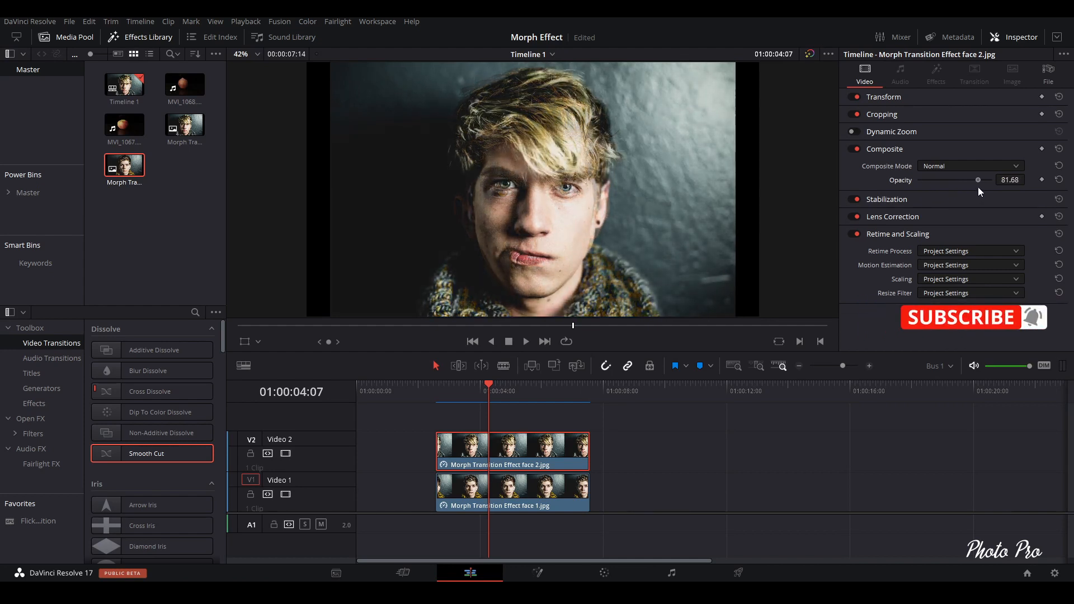
{"action": "left_click_drag", "start_coordinate": [977, 179], "coordinate": [953, 179]}
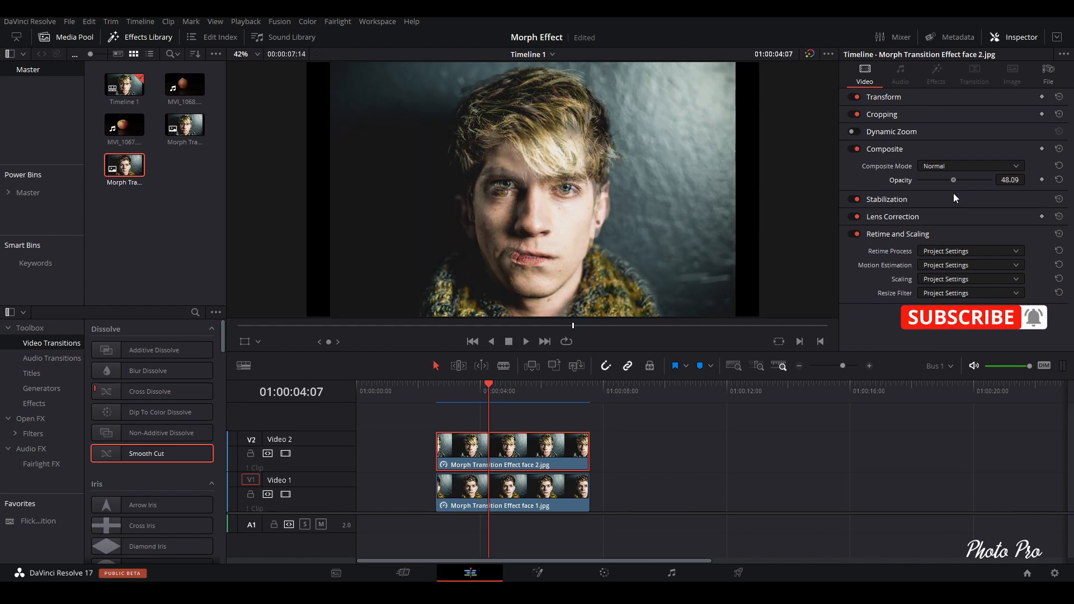
{"action": "left_click_drag", "start_coordinate": [953, 179], "coordinate": [949, 179]}
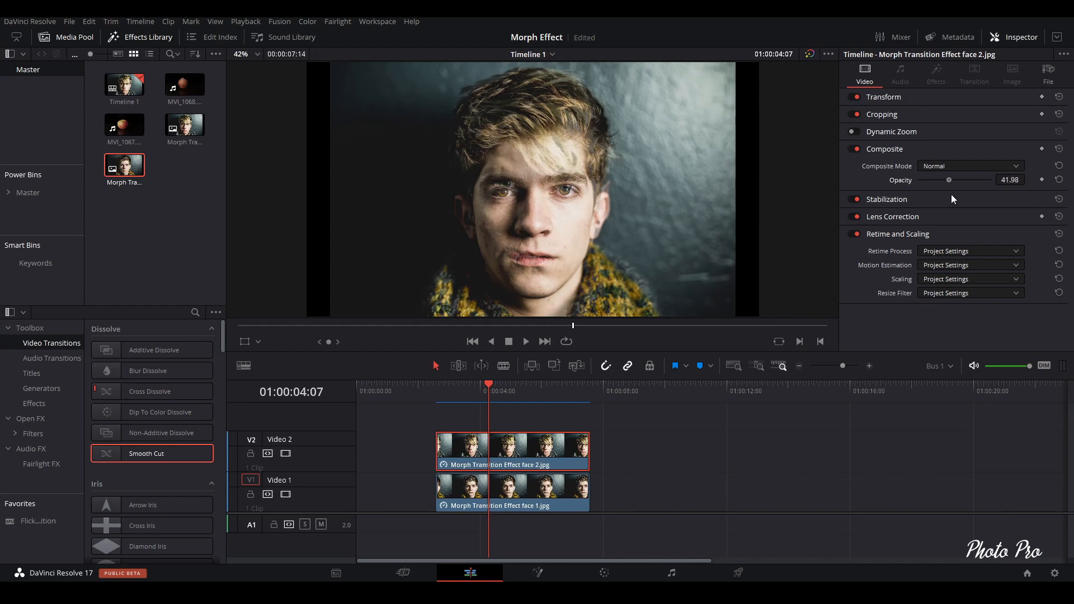
{"action": "left_click_drag", "start_coordinate": [949, 179], "coordinate": [942, 179]}
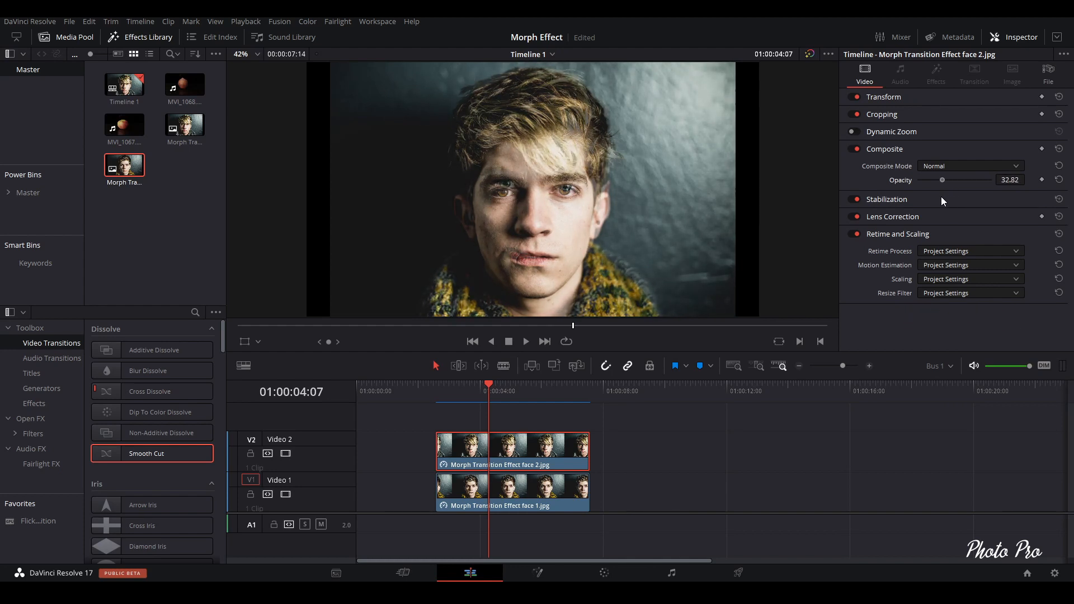
{"action": "left_click_drag", "start_coordinate": [942, 179], "coordinate": [954, 179]}
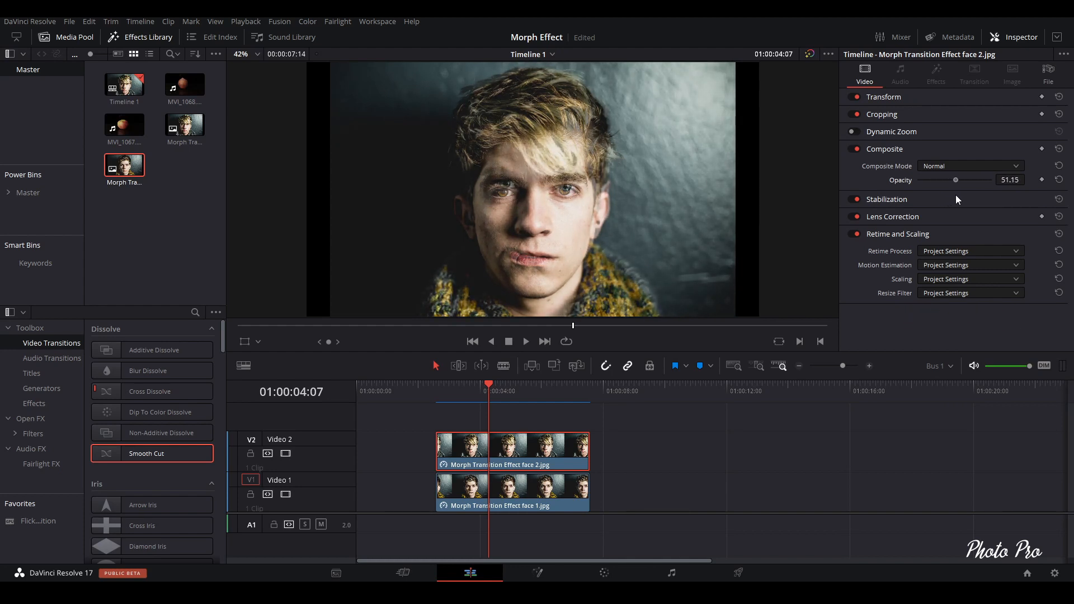
{"action": "left_click_drag", "start_coordinate": [956, 179], "coordinate": [972, 179]}
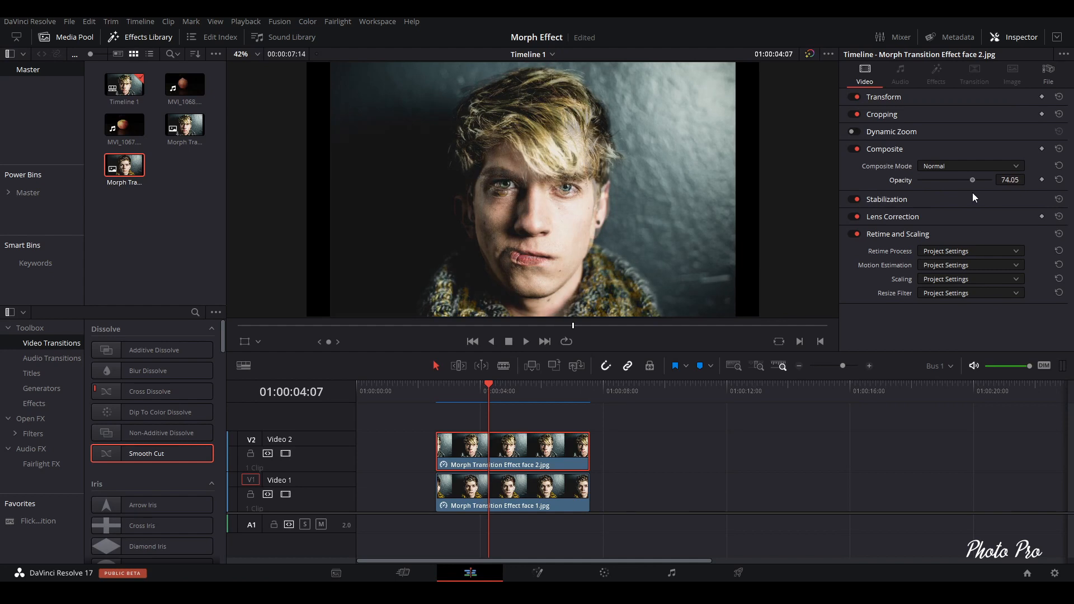
{"action": "left_click_drag", "start_coordinate": [972, 179], "coordinate": [987, 179]}
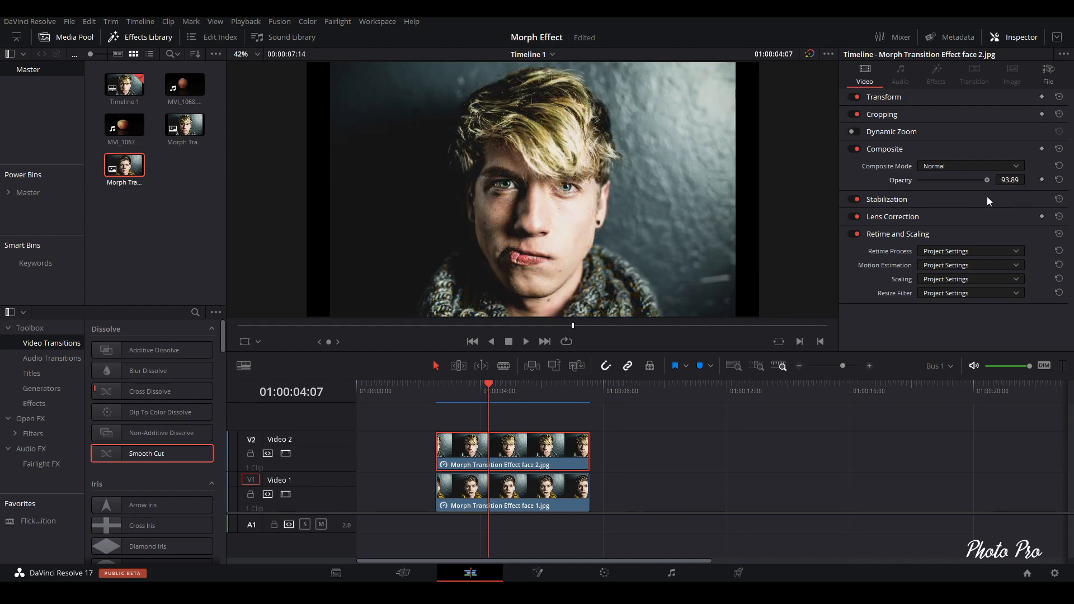
{"action": "left_click_drag", "start_coordinate": [986, 179], "coordinate": [974, 179]}
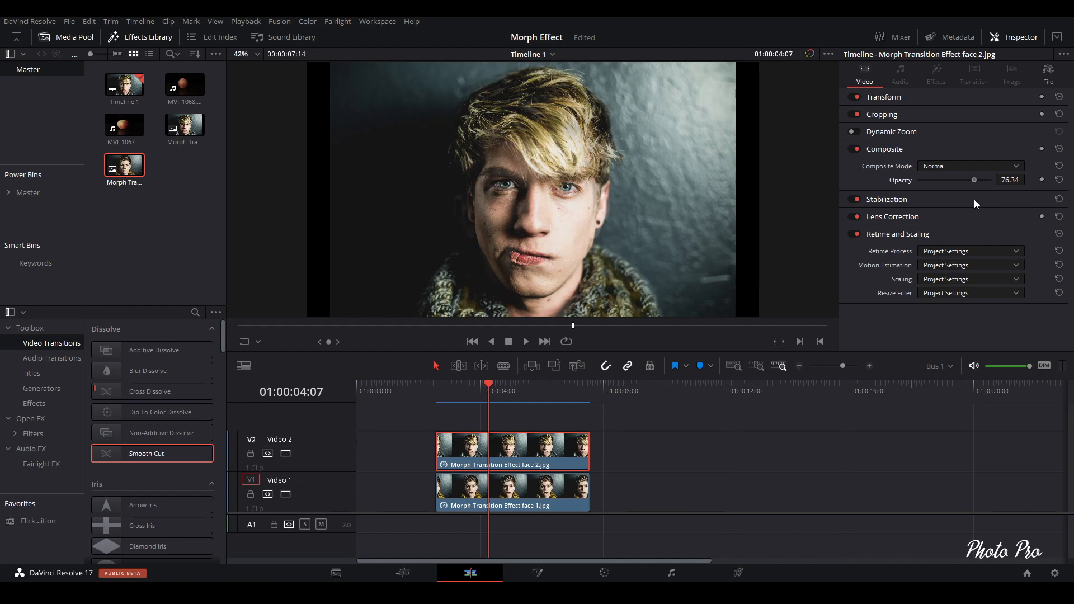
{"action": "left_click_drag", "start_coordinate": [975, 180], "coordinate": [970, 180]}
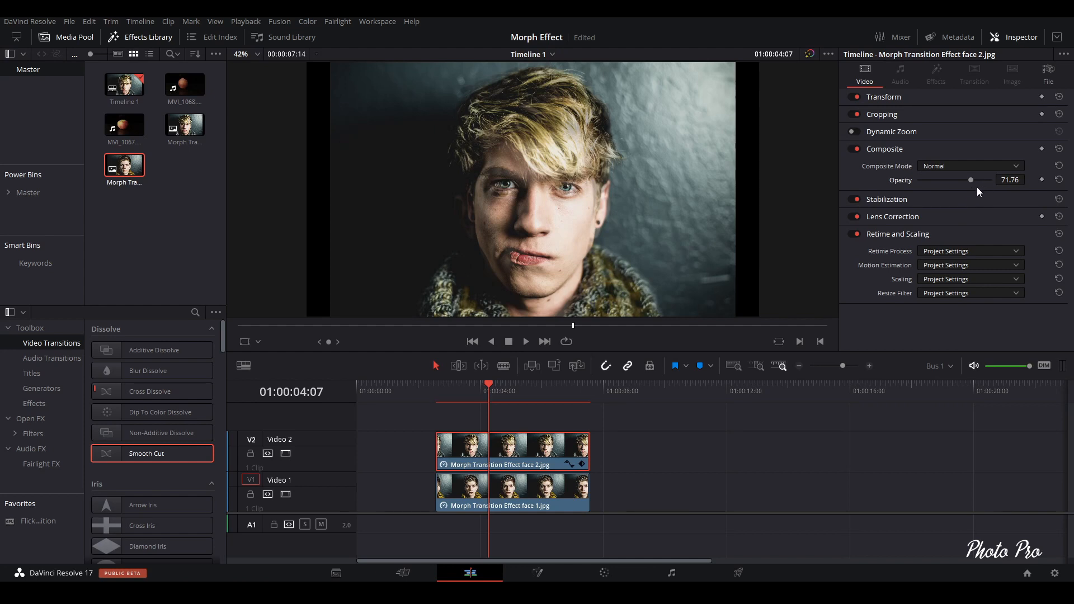
Step: Return face 2 to full opacity and move it onto Video 1 right after face 1
{"action": "left_click_drag", "start_coordinate": [969, 179], "coordinate": [992, 178]}
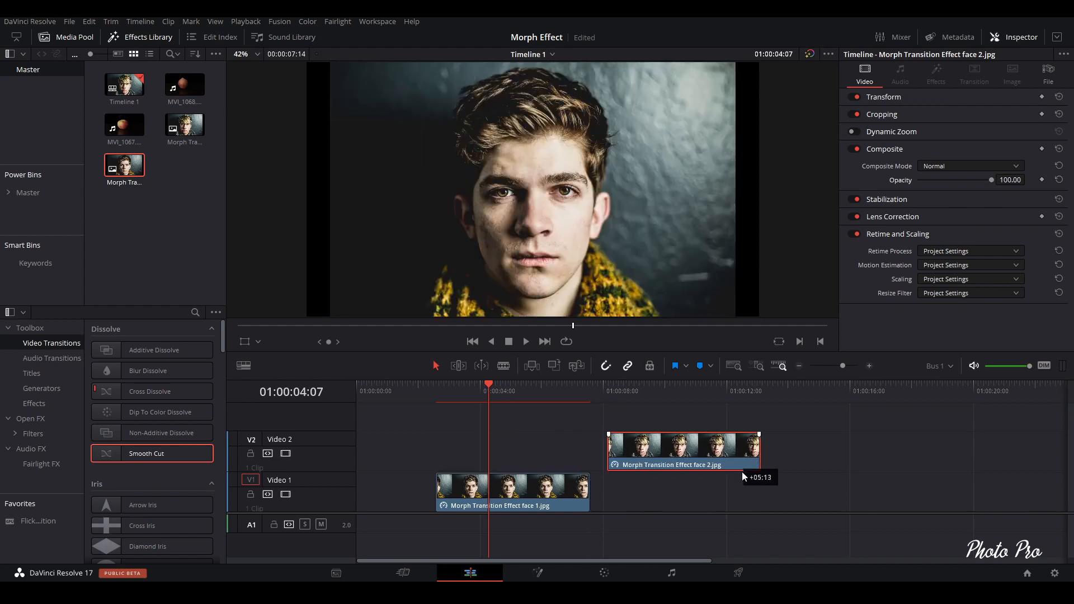
{"action": "left_click_drag", "start_coordinate": [683, 449], "coordinate": [665, 489]}
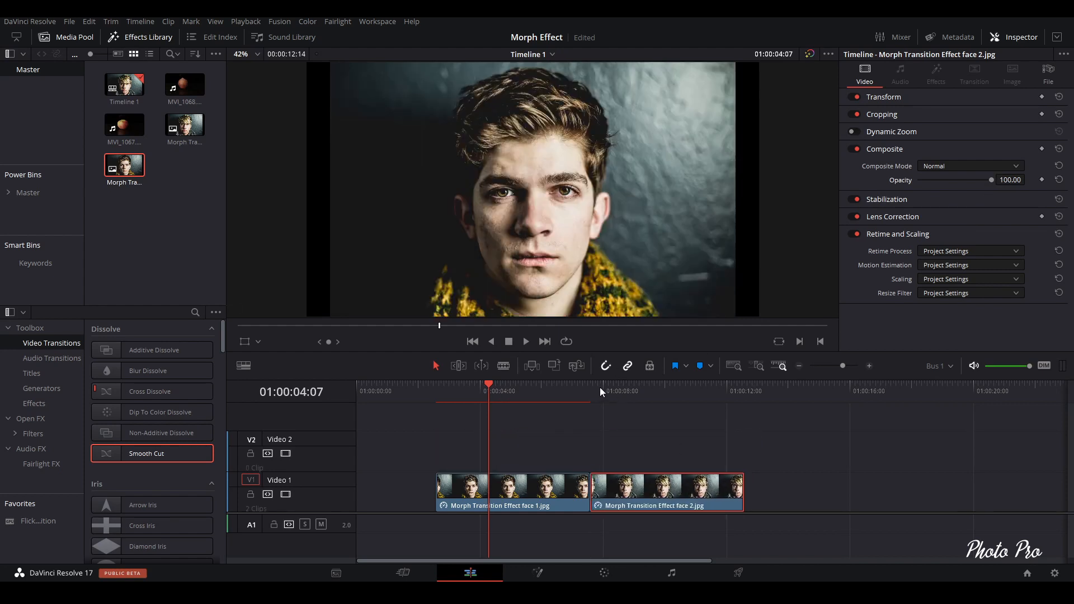
{"action": "left_click", "coordinate": [590, 384]}
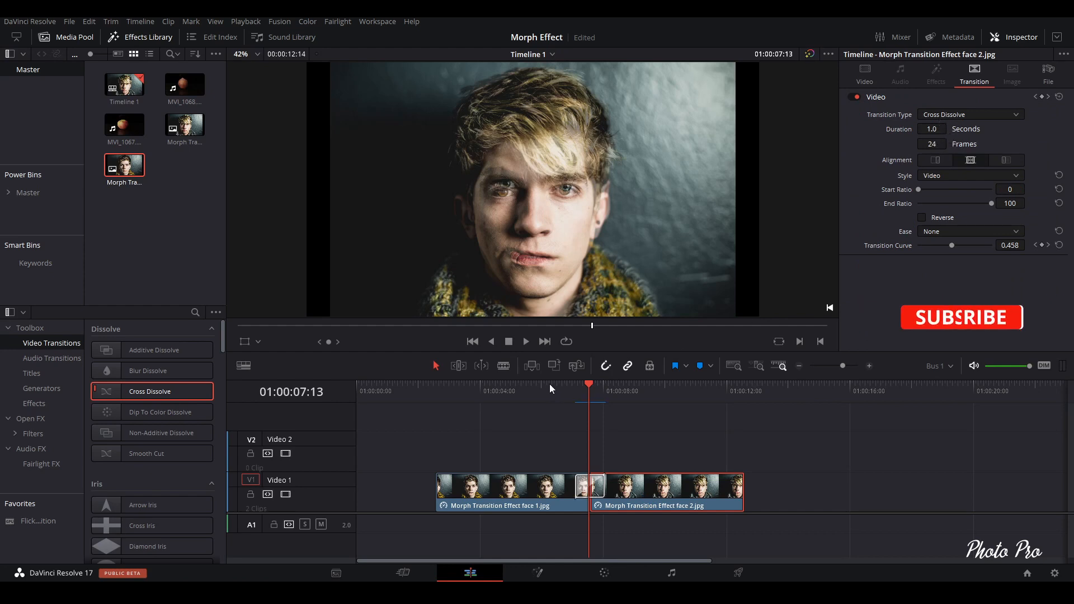
Step: Push the Cross Dissolve's transition curve to 1.000
{"action": "left_click", "coordinate": [526, 342]}
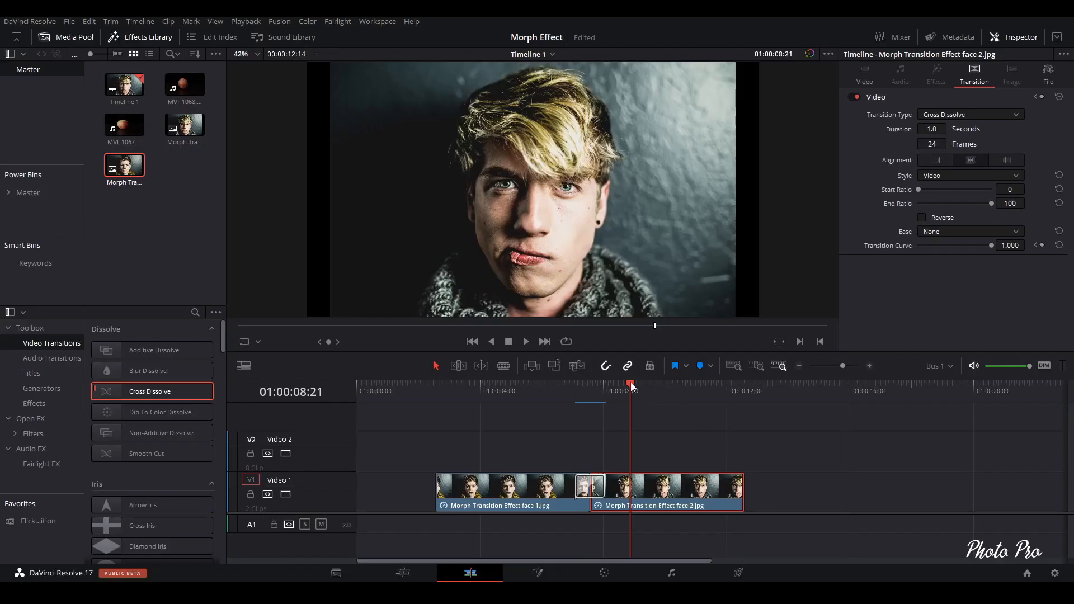
{"action": "mouse_move", "coordinate": [600, 491]}
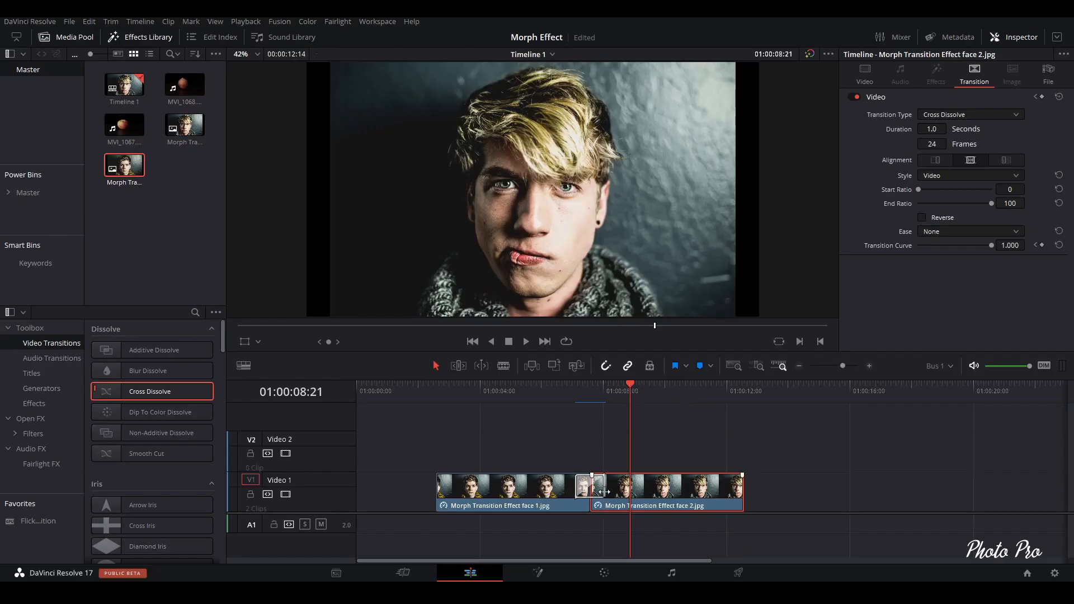
Step: Replace the dissolve with a Smooth Cut and lengthen it to about 4.1 seconds
{"action": "left_click", "coordinate": [586, 485]}
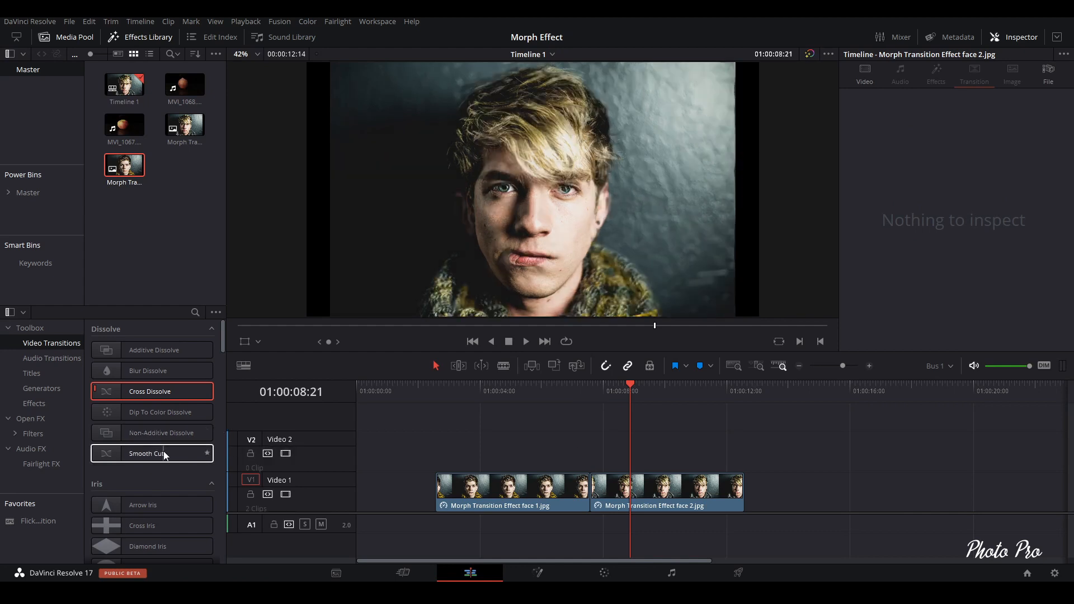
{"action": "mouse_move", "coordinate": [150, 461]}
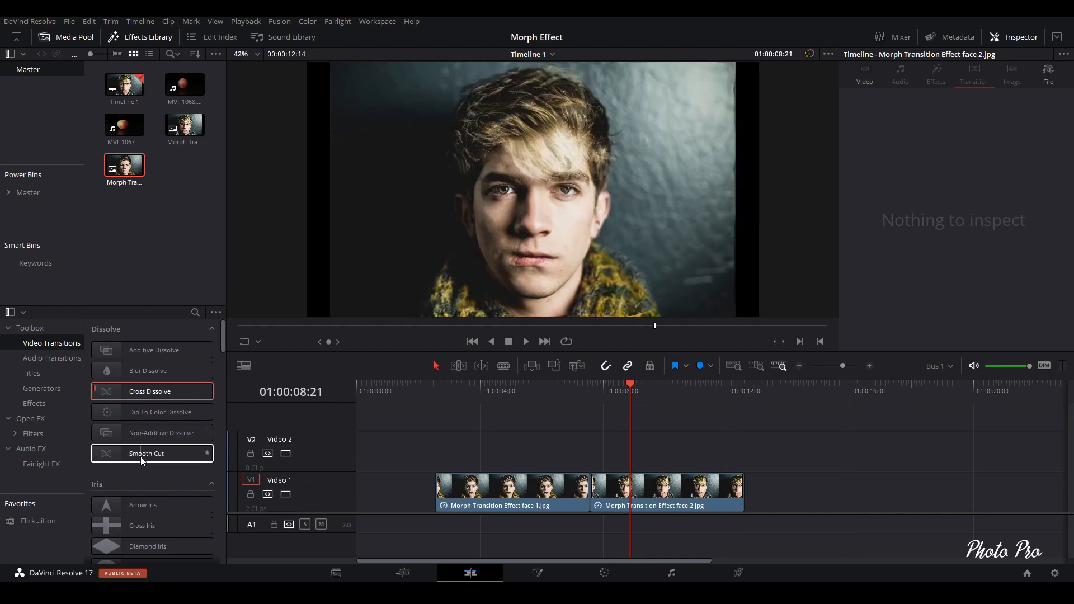
{"action": "left_click_drag", "start_coordinate": [146, 453], "coordinate": [592, 490]}
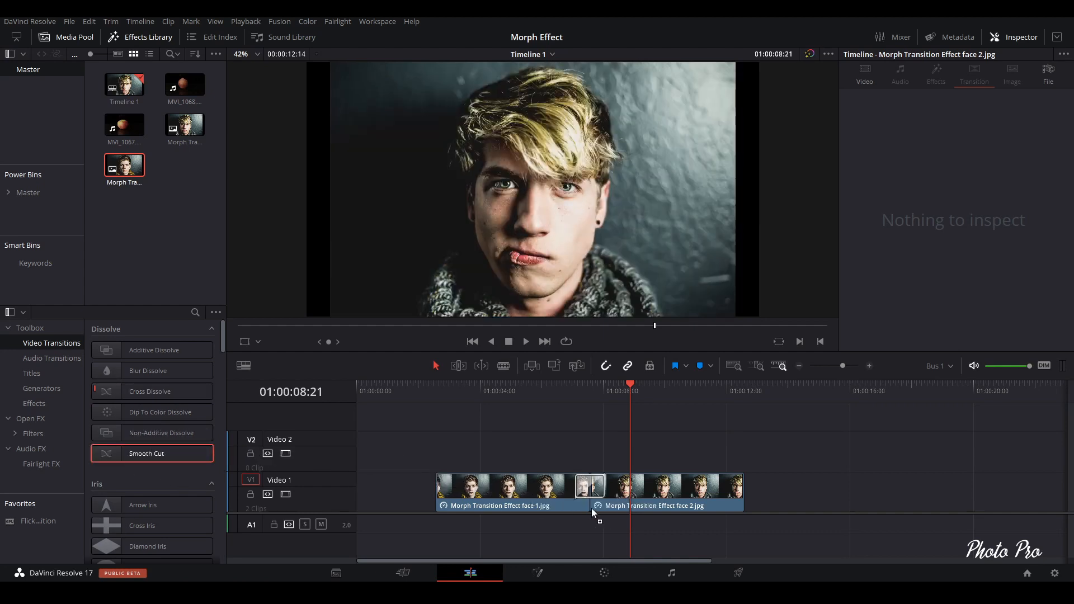
{"action": "left_click", "coordinate": [590, 484]}
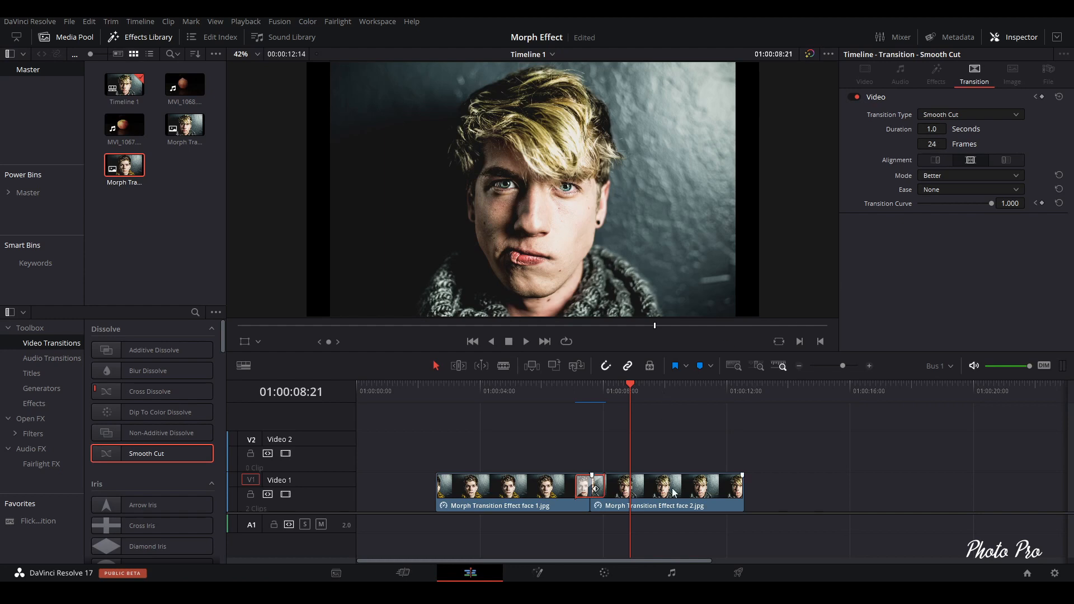
{"action": "left_click_drag", "start_coordinate": [603, 487], "coordinate": [633, 487]}
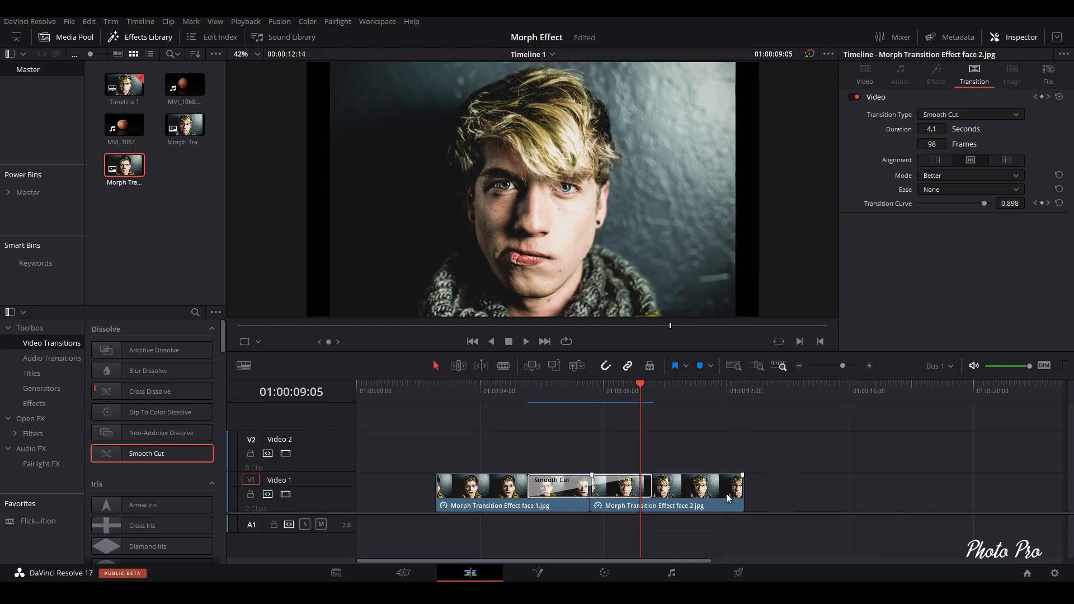
{"action": "mouse_move", "coordinate": [788, 481]}
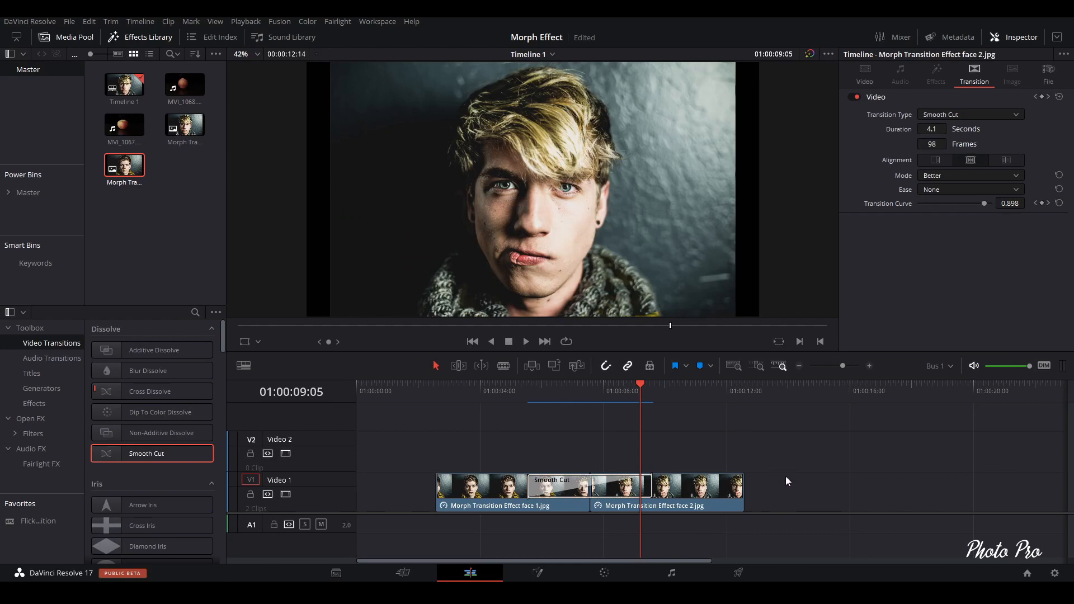
Step: Select both face clips on Video 1 and duplicate them onto Video 2
{"action": "left_click", "coordinate": [491, 501]}
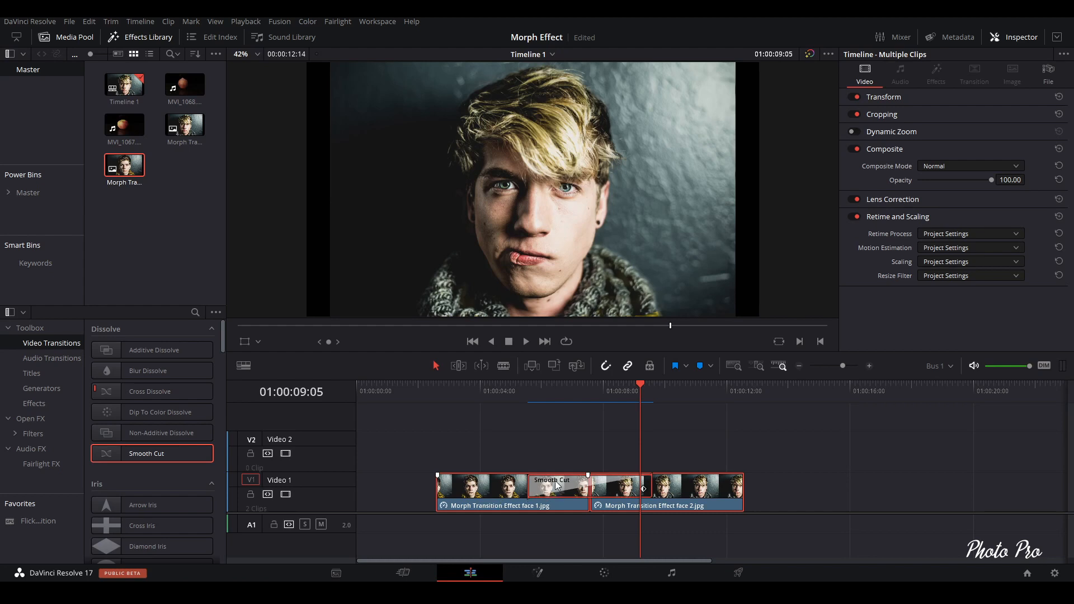
{"action": "mouse_move", "coordinate": [682, 500]}
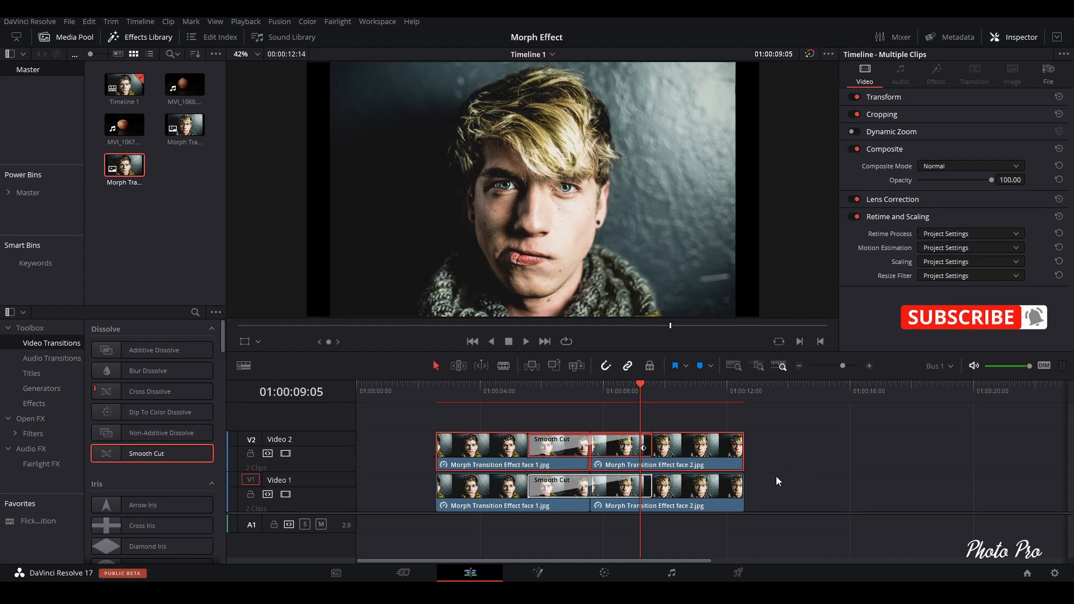
{"action": "left_click", "coordinate": [692, 448]}
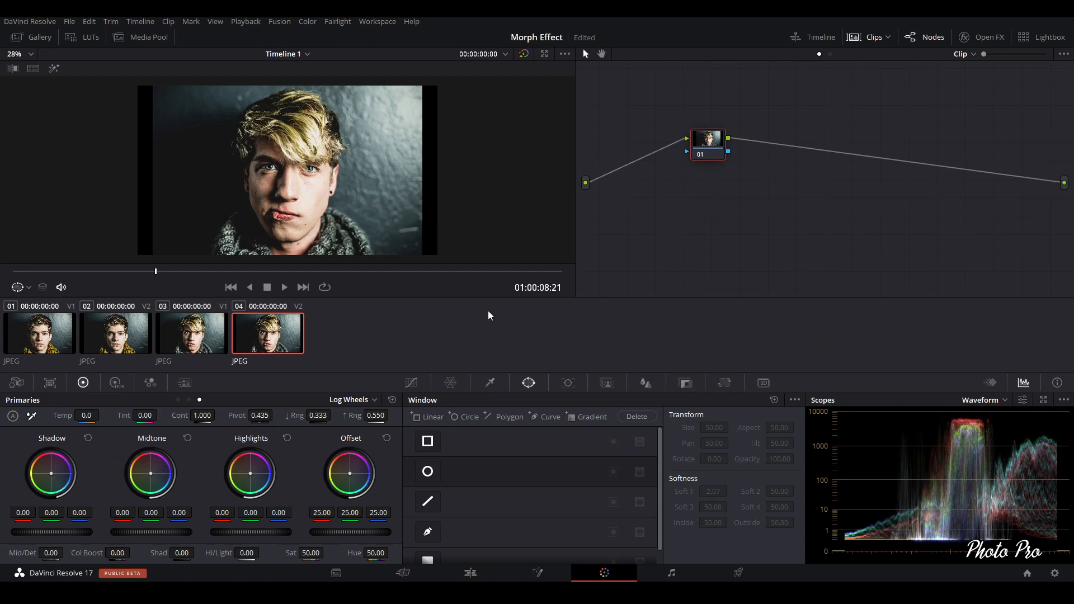
{"action": "mouse_move", "coordinate": [326, 344]}
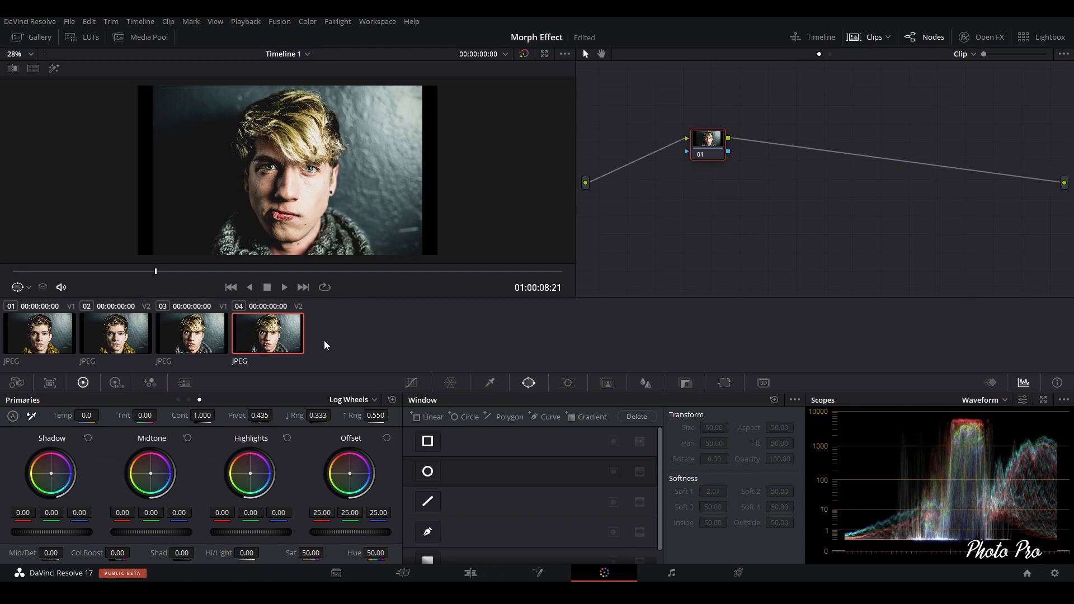
{"action": "mouse_move", "coordinate": [289, 394]}
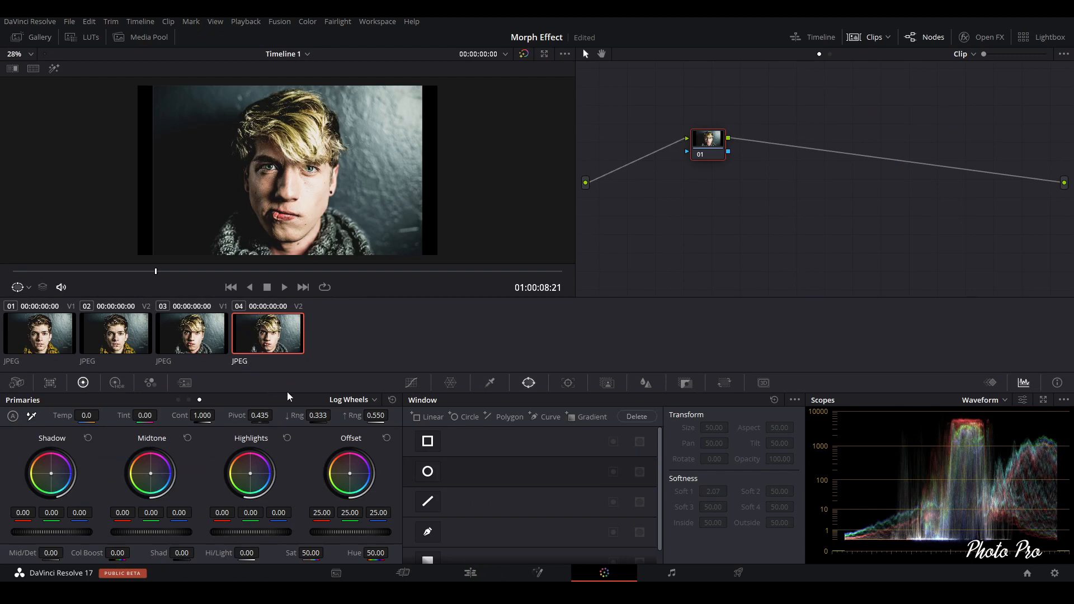
{"action": "mouse_move", "coordinate": [313, 367]}
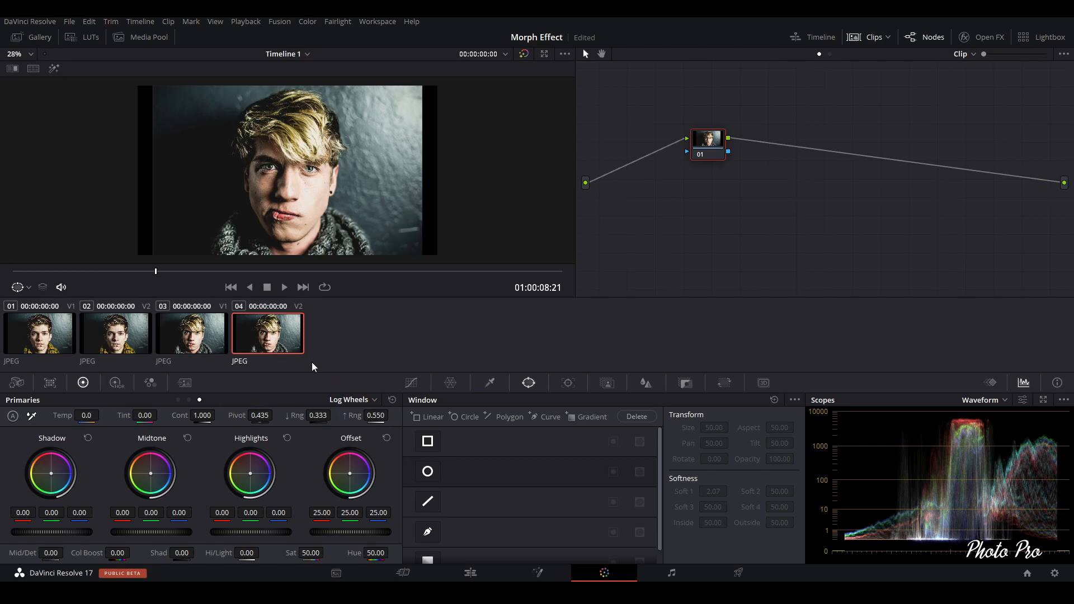
{"action": "mouse_move", "coordinate": [420, 94]}
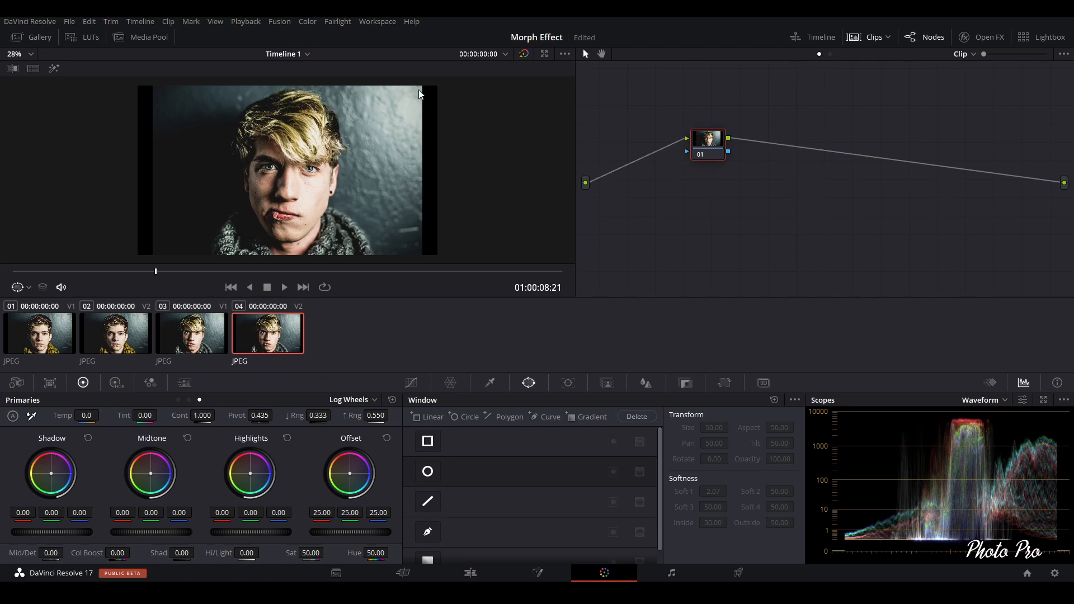
{"action": "mouse_move", "coordinate": [524, 393]}
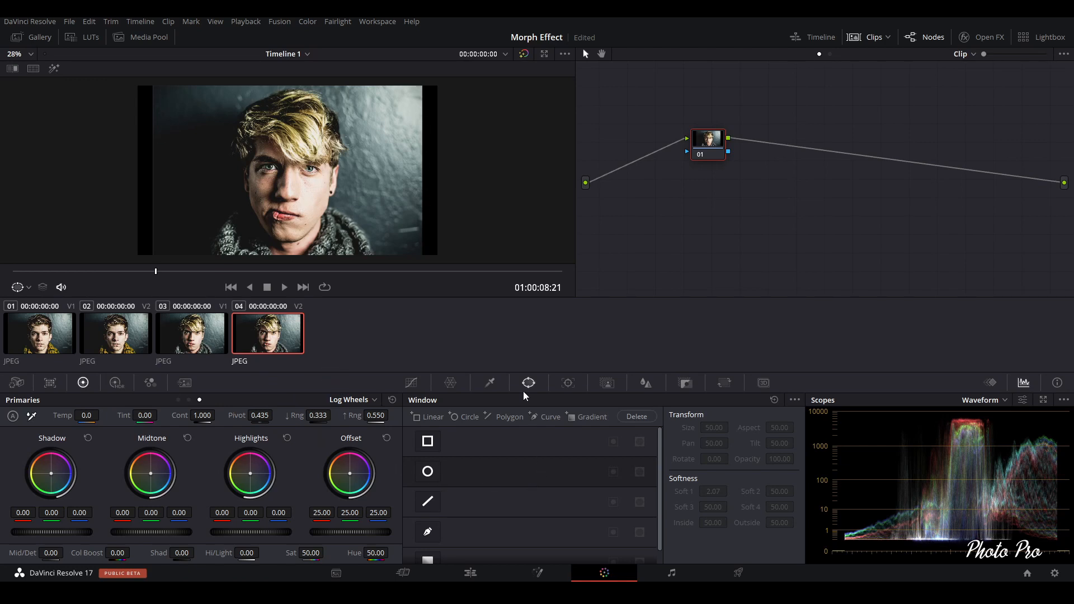
{"action": "mouse_move", "coordinate": [528, 389]}
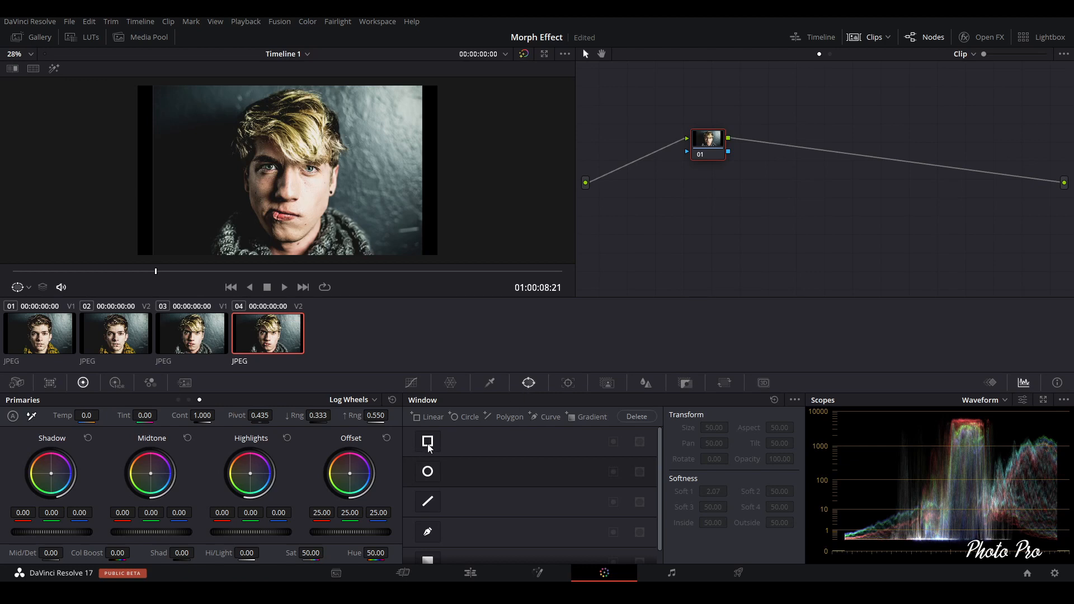
Step: Add a rectangular window covering nearly the whole frame and nudge the grade node left
{"action": "left_click", "coordinate": [427, 441]}
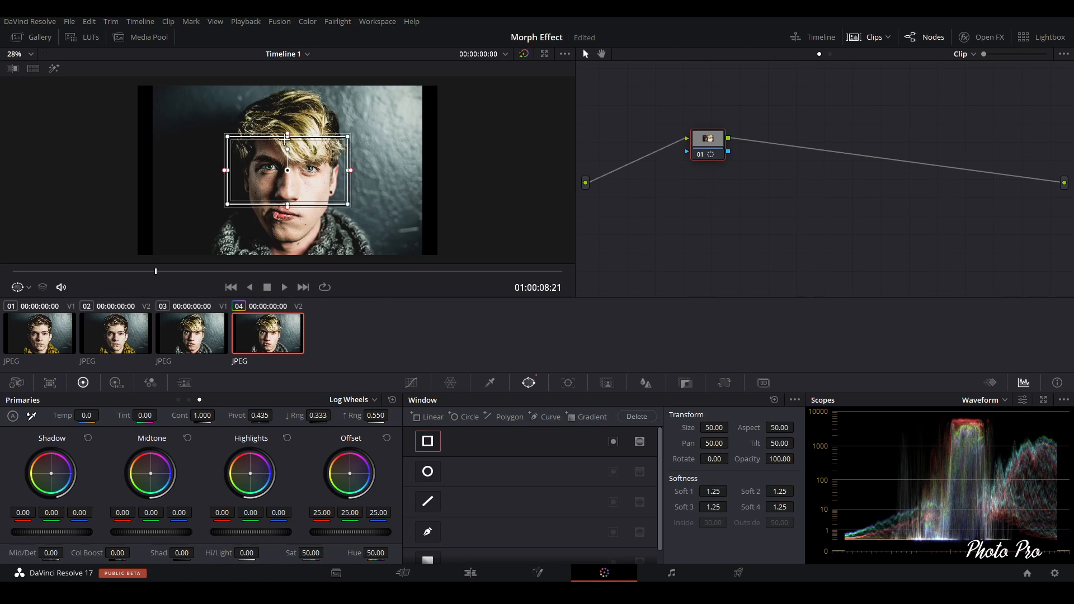
{"action": "left_click_drag", "start_coordinate": [286, 170], "coordinate": [287, 239]}
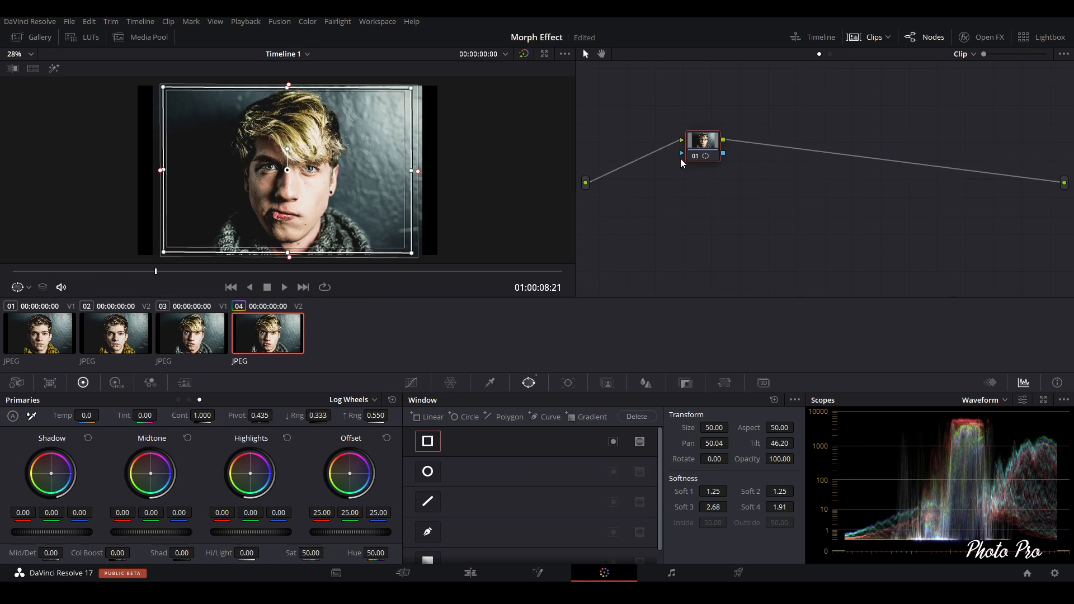
{"action": "left_click_drag", "start_coordinate": [702, 141], "coordinate": [657, 145]}
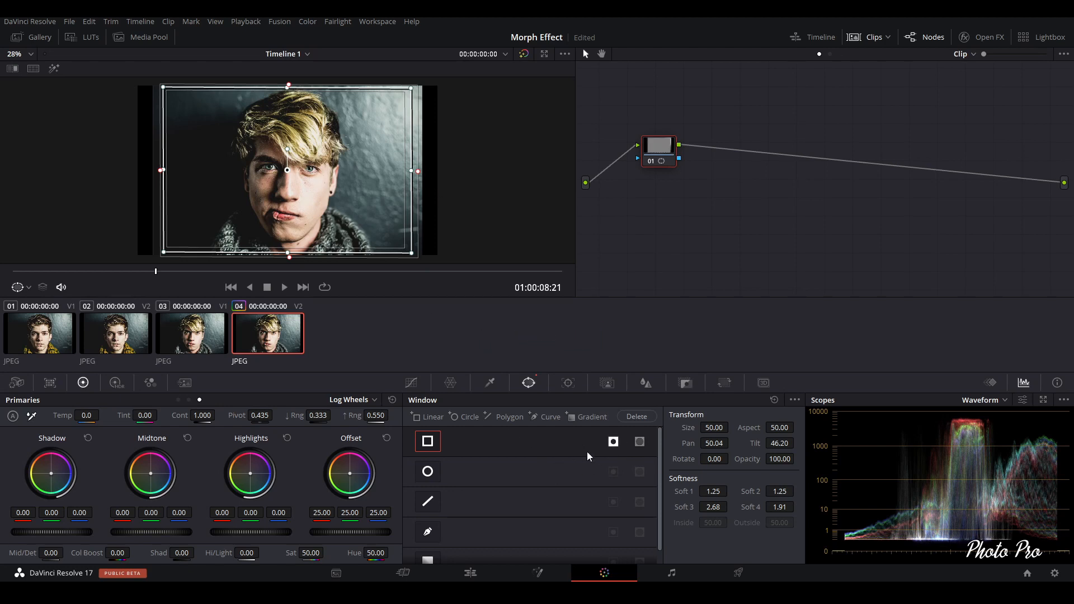
{"action": "mouse_move", "coordinate": [356, 179]}
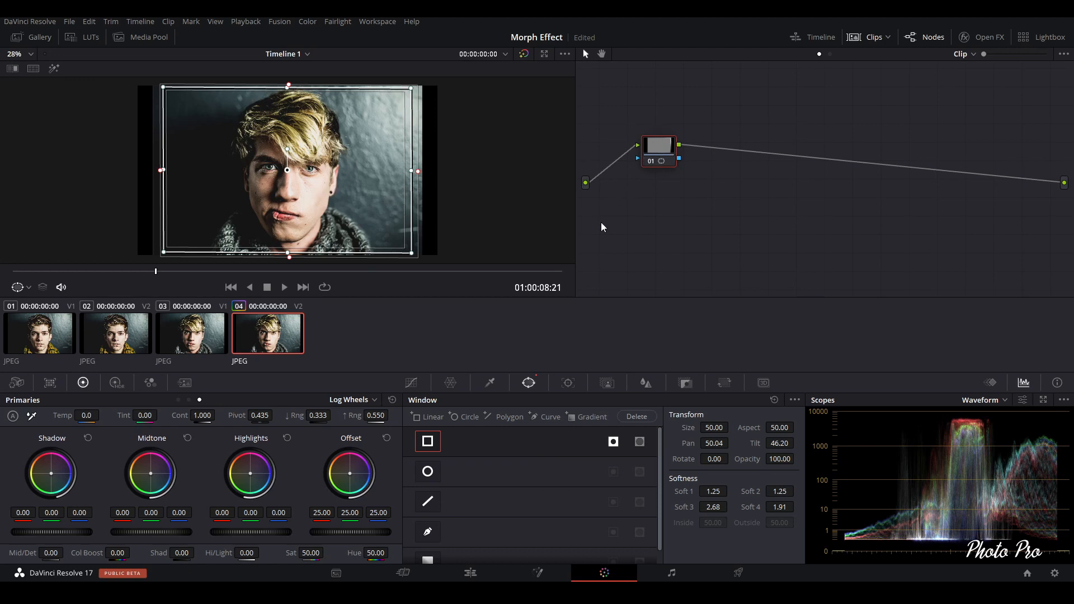
{"action": "mouse_move", "coordinate": [615, 261]}
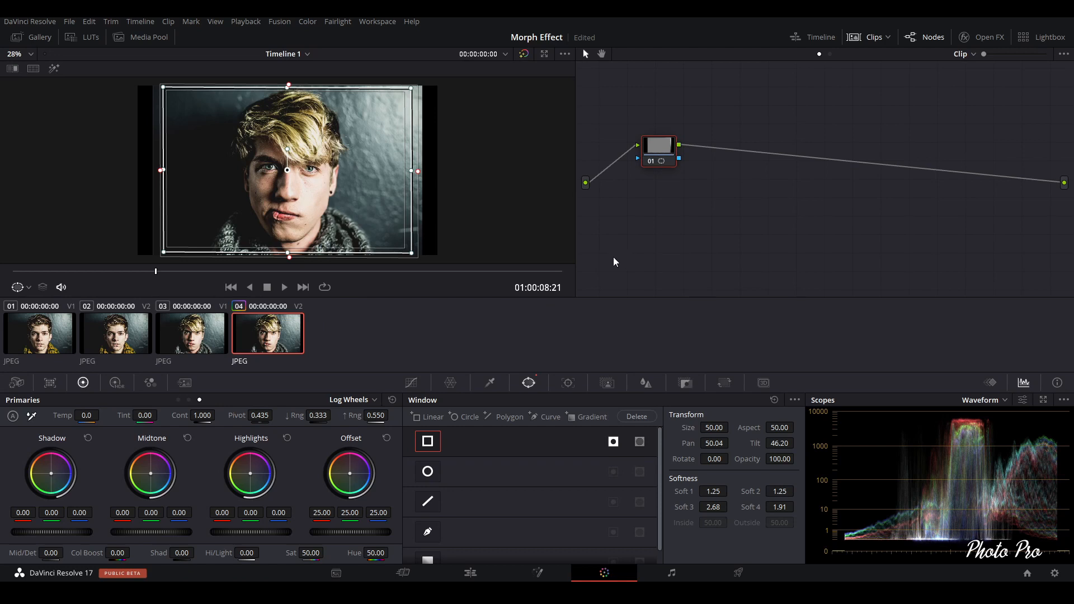
{"action": "mouse_move", "coordinate": [711, 217]}
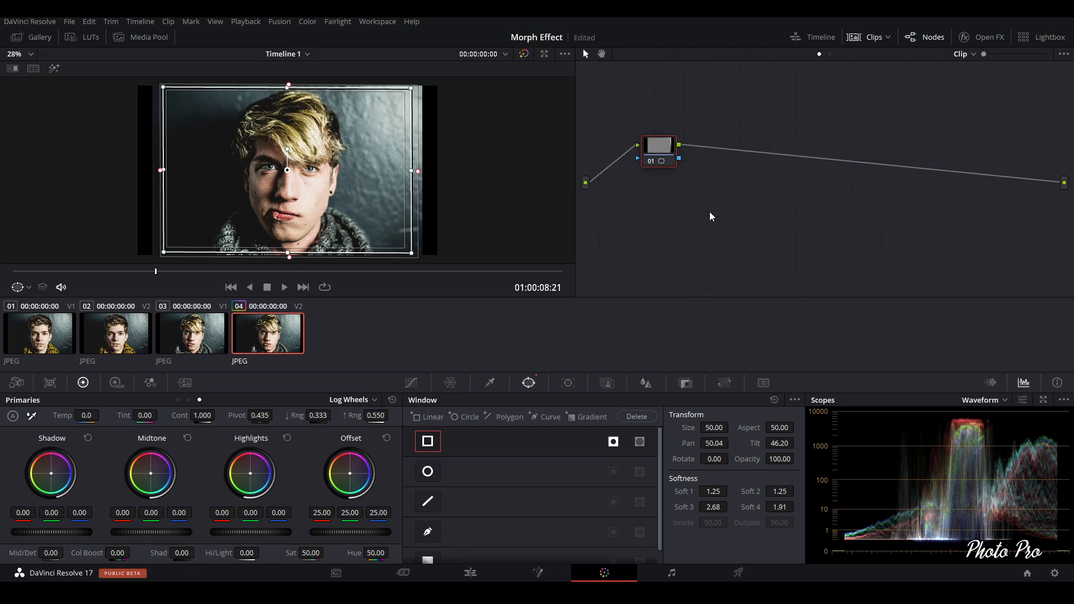
Step: Add an alpha output to clip 04's node graph
{"action": "right_click", "coordinate": [711, 216]}
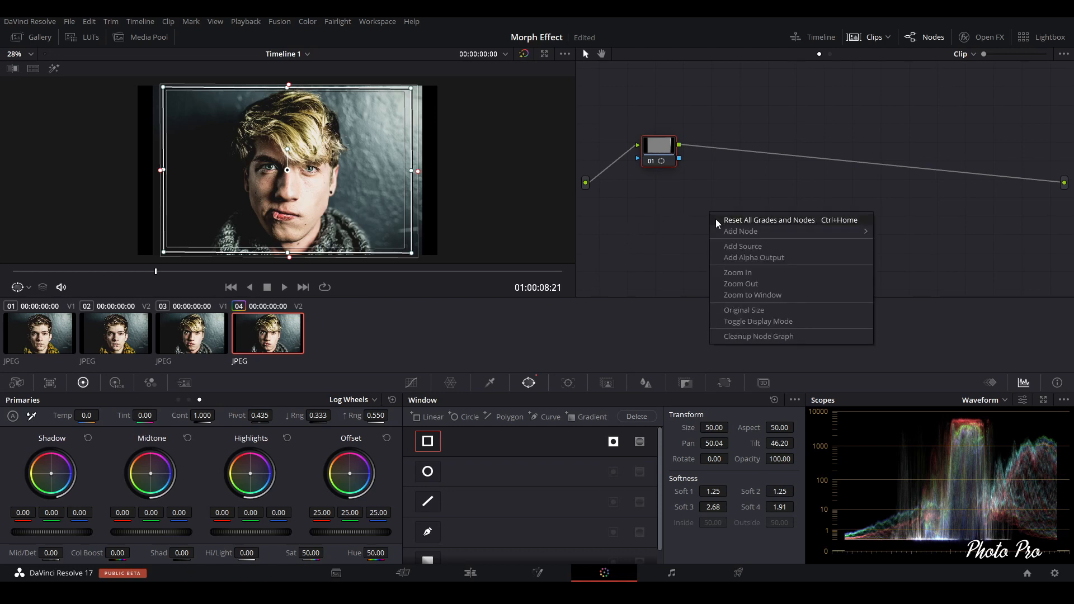
{"action": "mouse_move", "coordinate": [730, 261]}
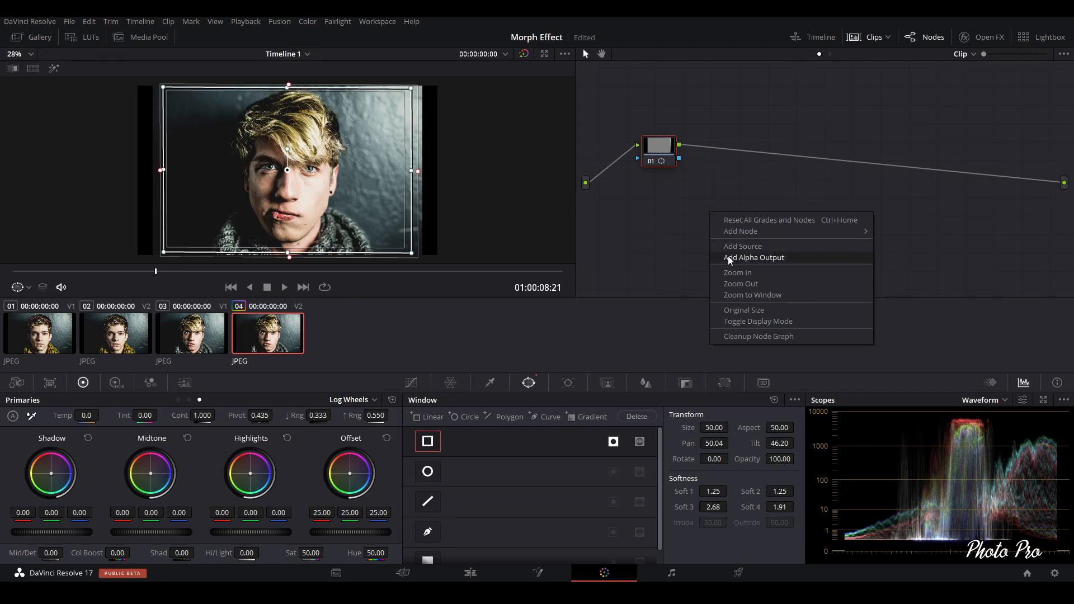
{"action": "left_click", "coordinate": [754, 257]}
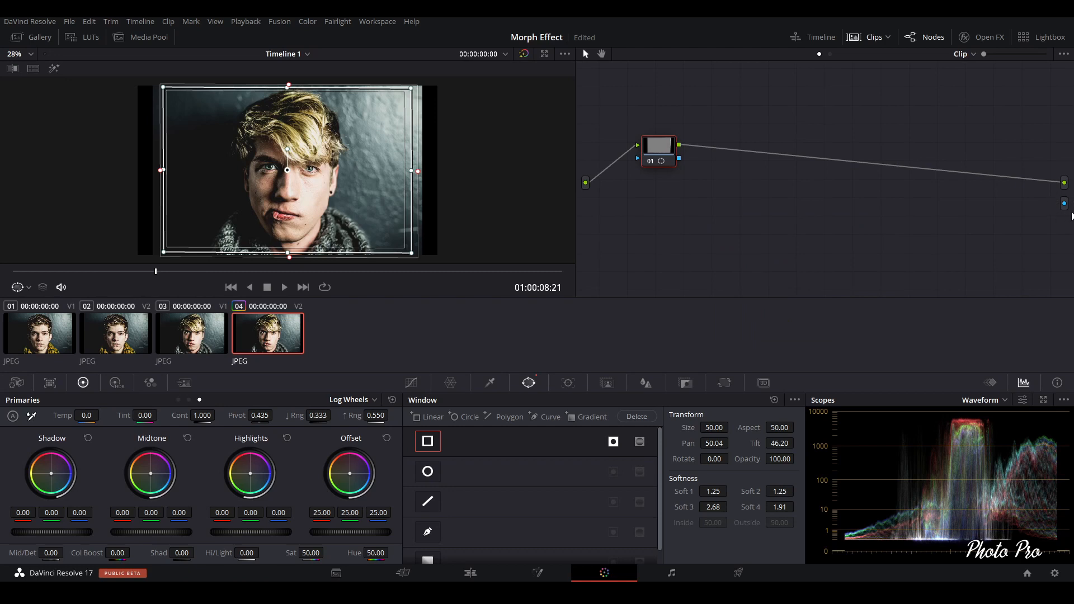
{"action": "mouse_move", "coordinate": [683, 163]}
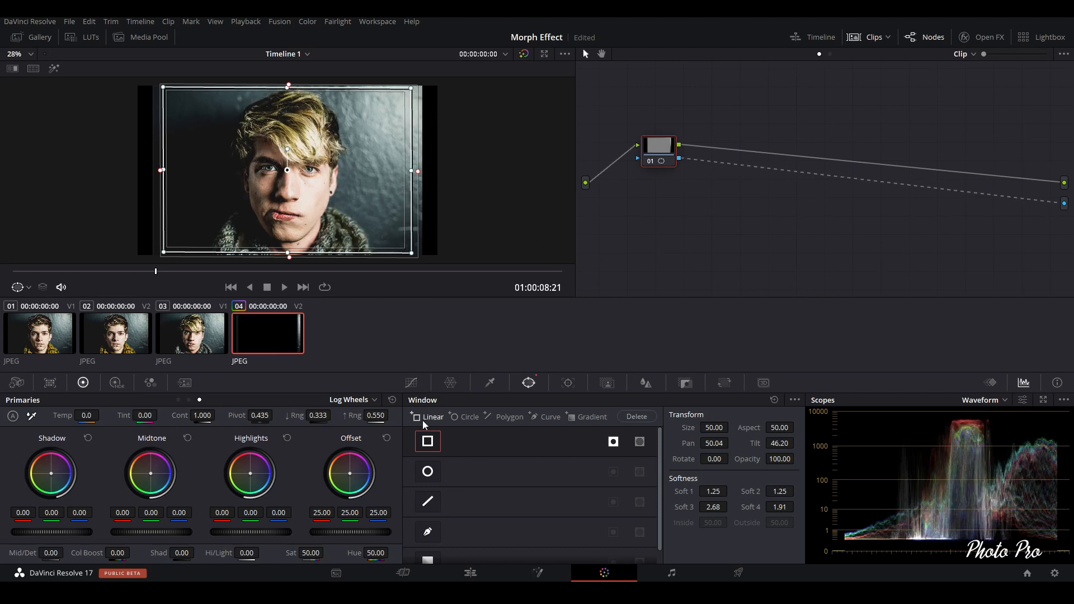
{"action": "mouse_move", "coordinate": [292, 330]}
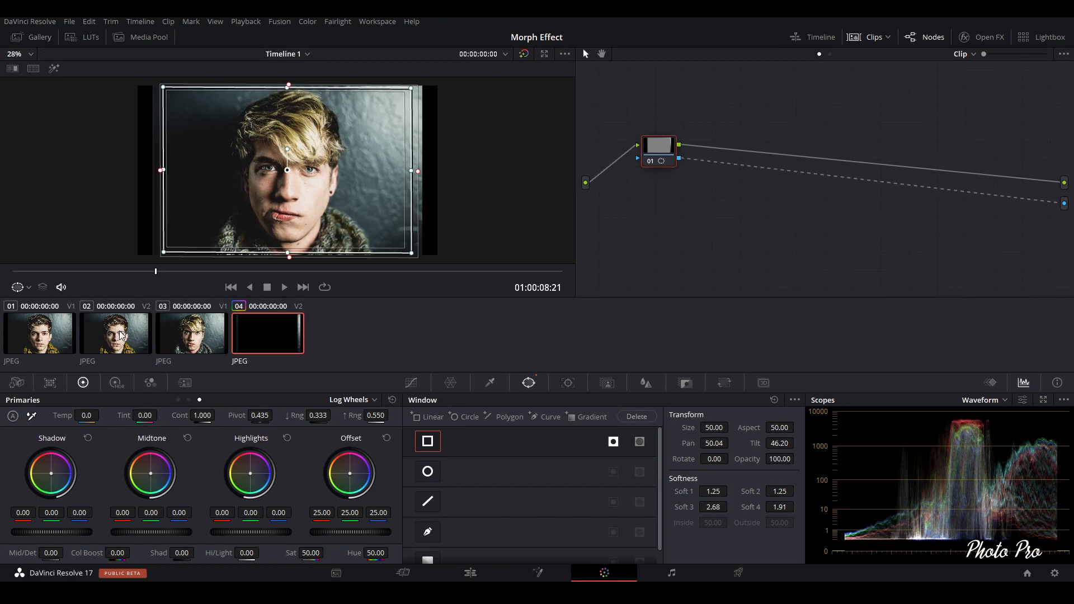
Step: Wire clip 02's mask node to the alpha output, then switch back to the Edit page
{"action": "left_click", "coordinate": [115, 333]}
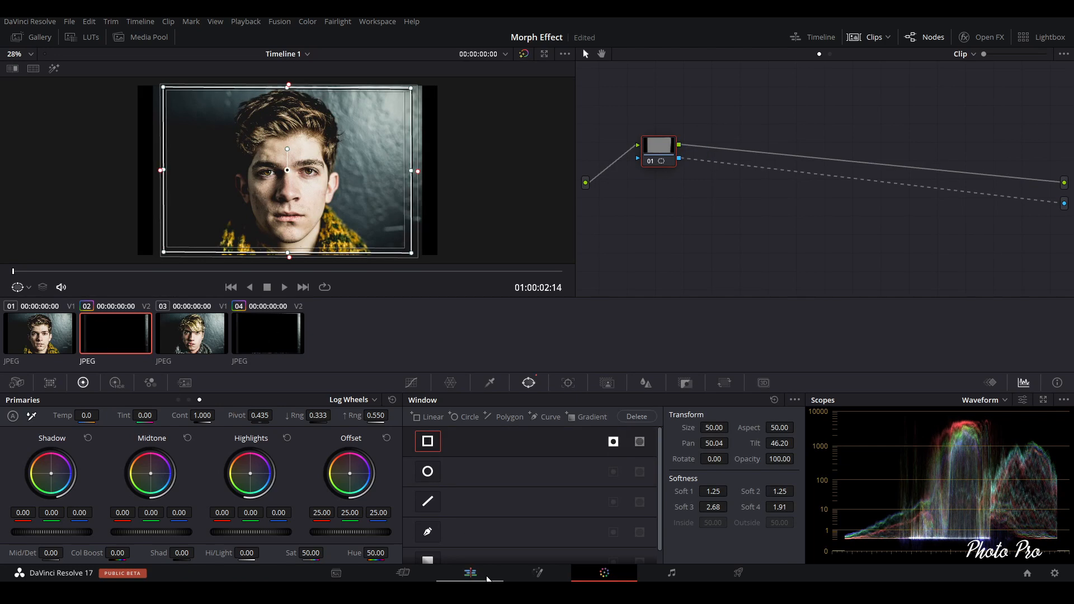
{"action": "left_click", "coordinate": [470, 572]}
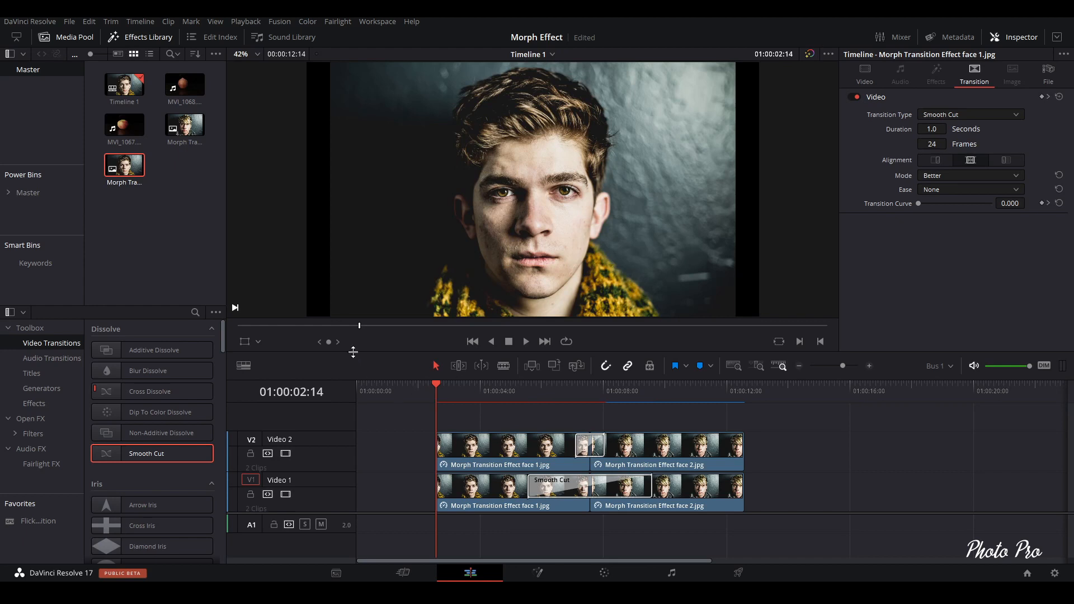